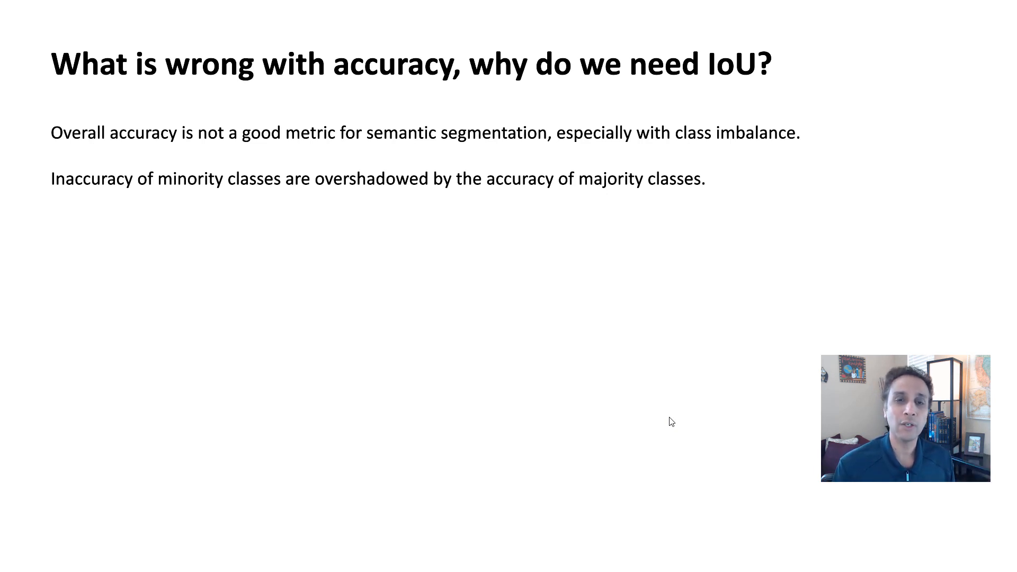
mouse_move(394, 189)
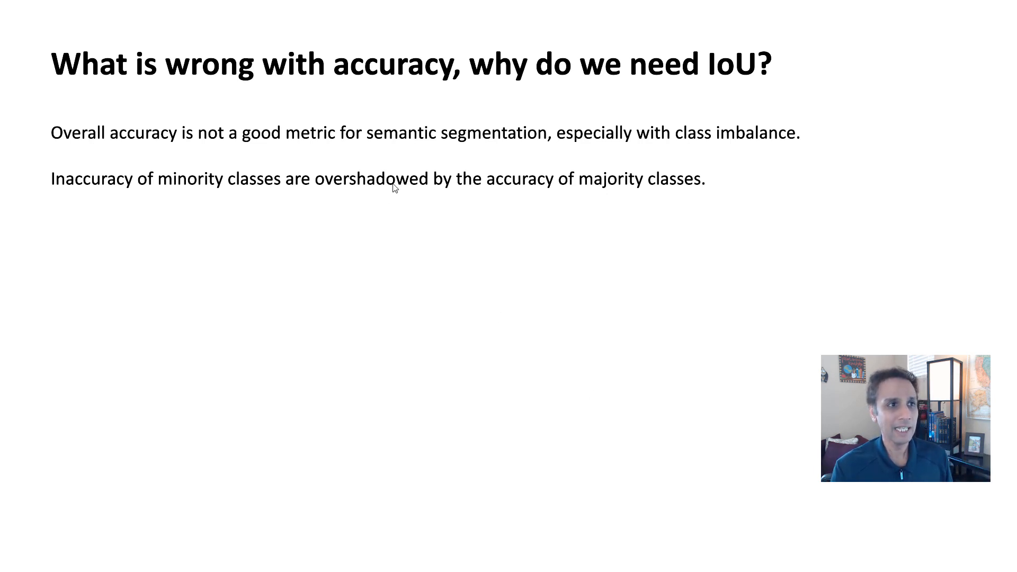
mouse_move(580, 154)
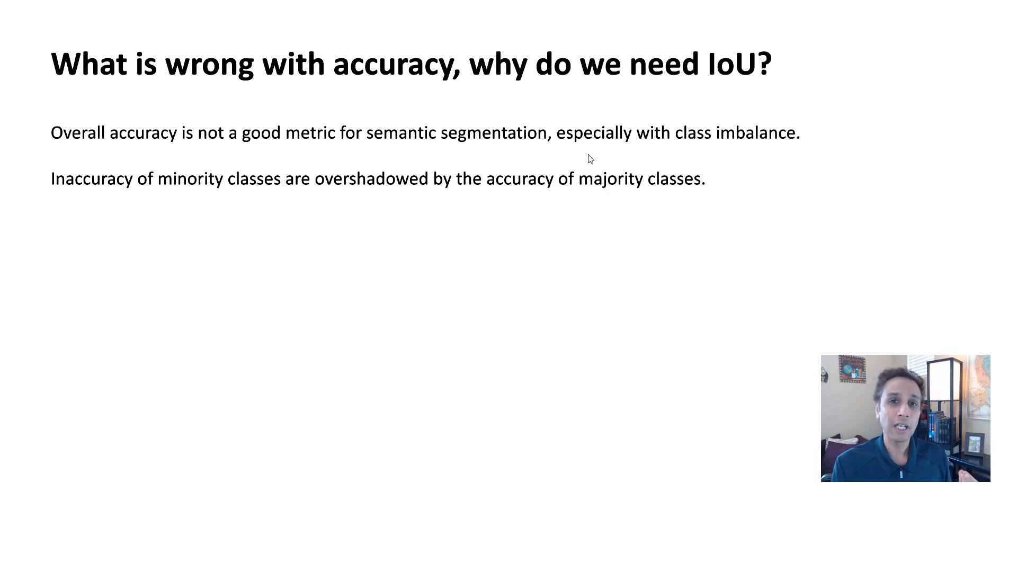
mouse_move(727, 148)
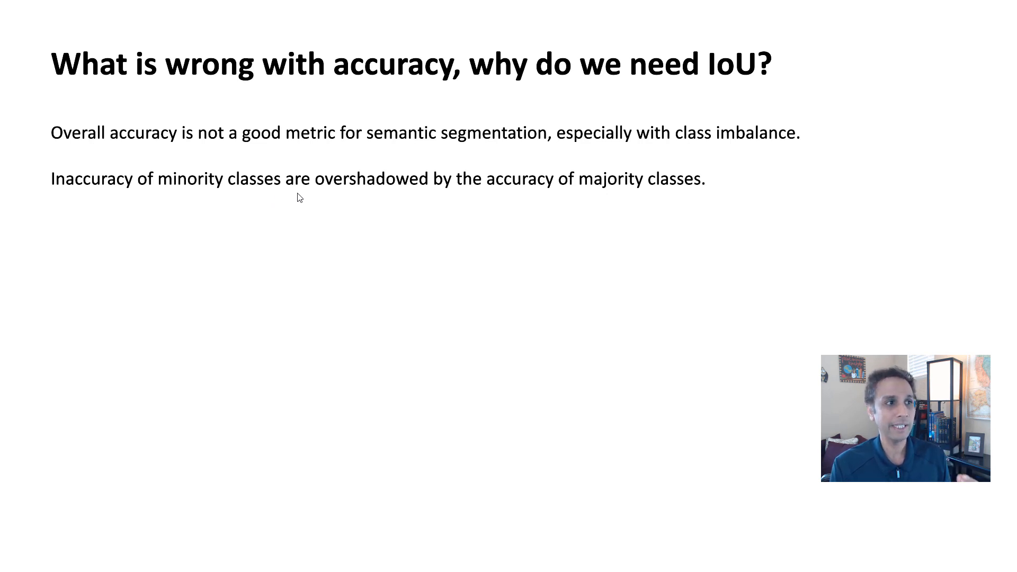
mouse_move(323, 197)
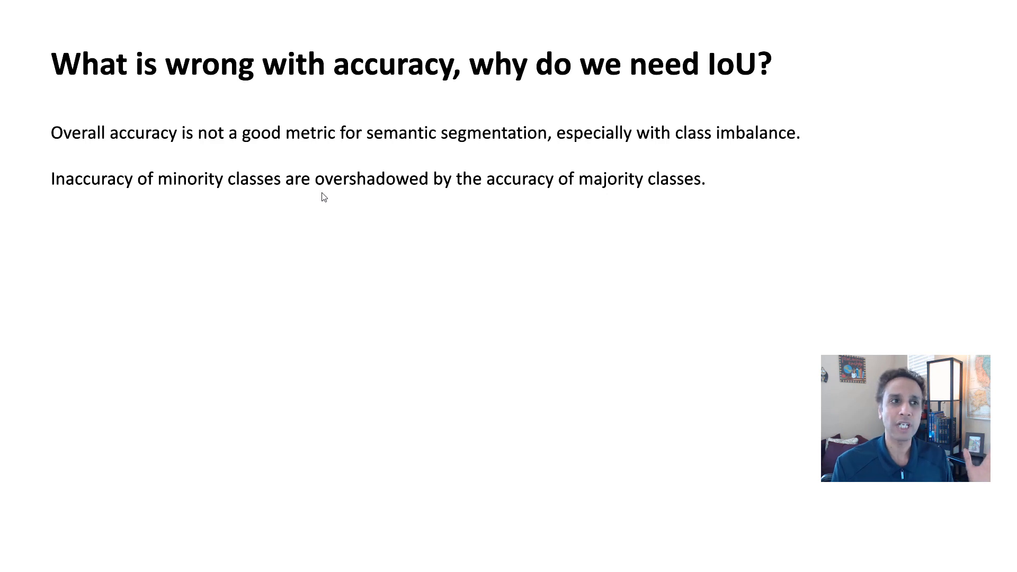
mouse_move(537, 197)
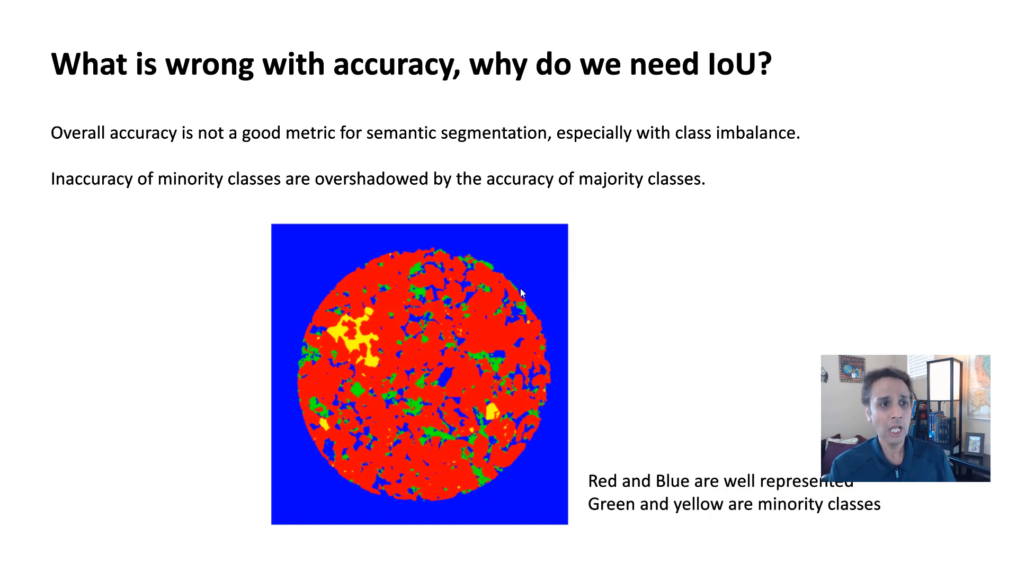
mouse_move(514, 267)
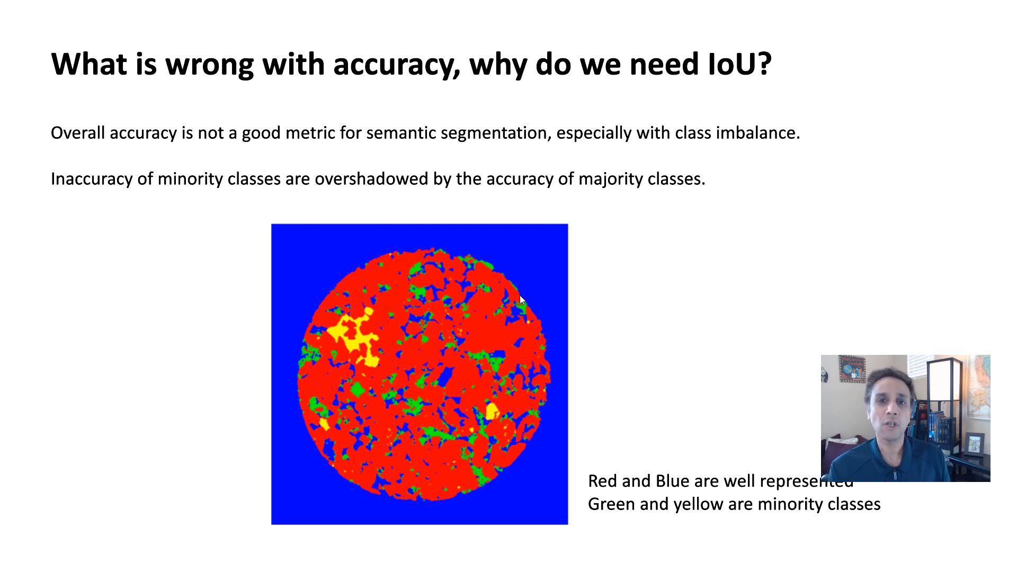
mouse_move(525, 280)
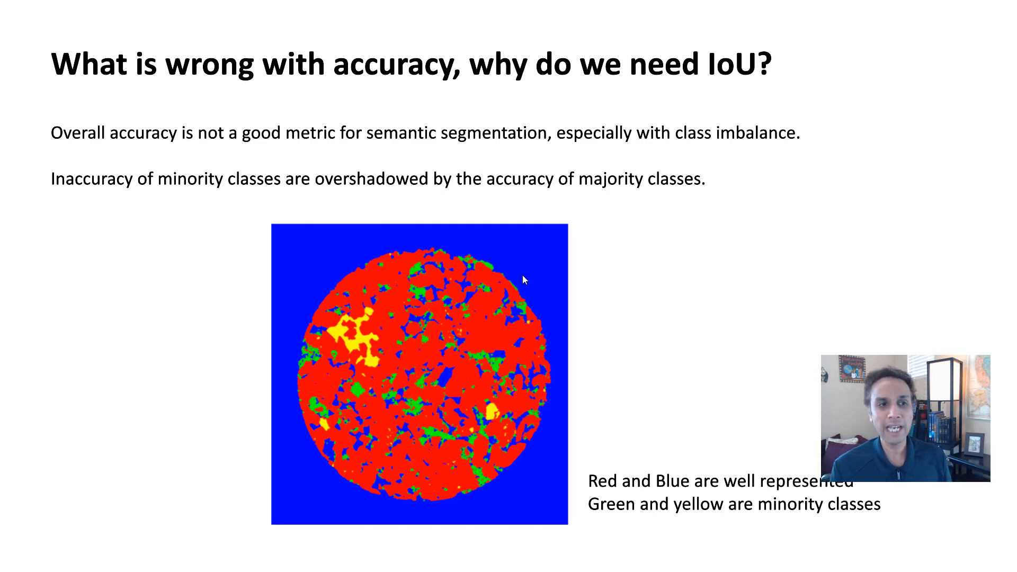
mouse_move(514, 333)
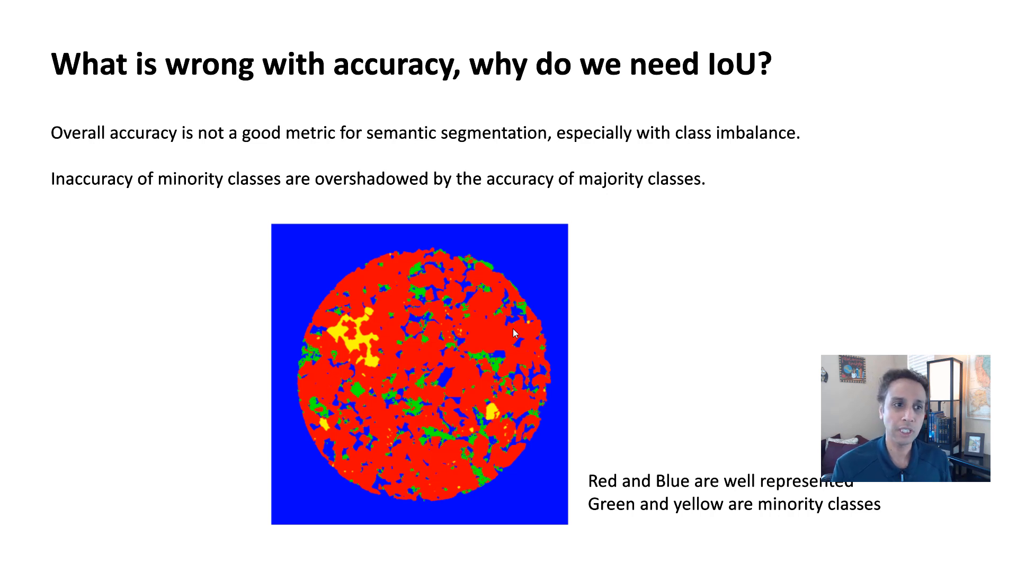
mouse_move(377, 353)
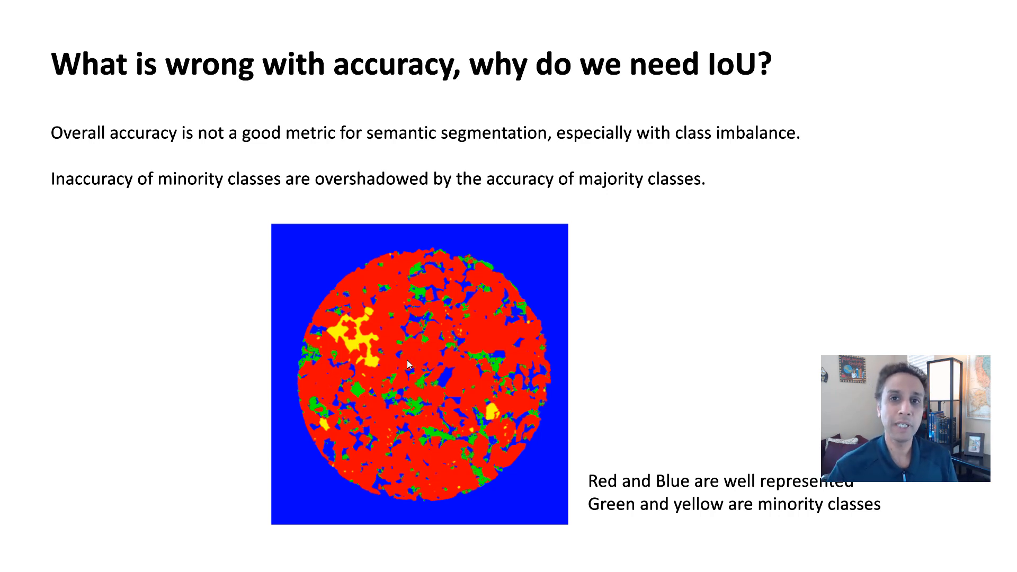
mouse_move(481, 278)
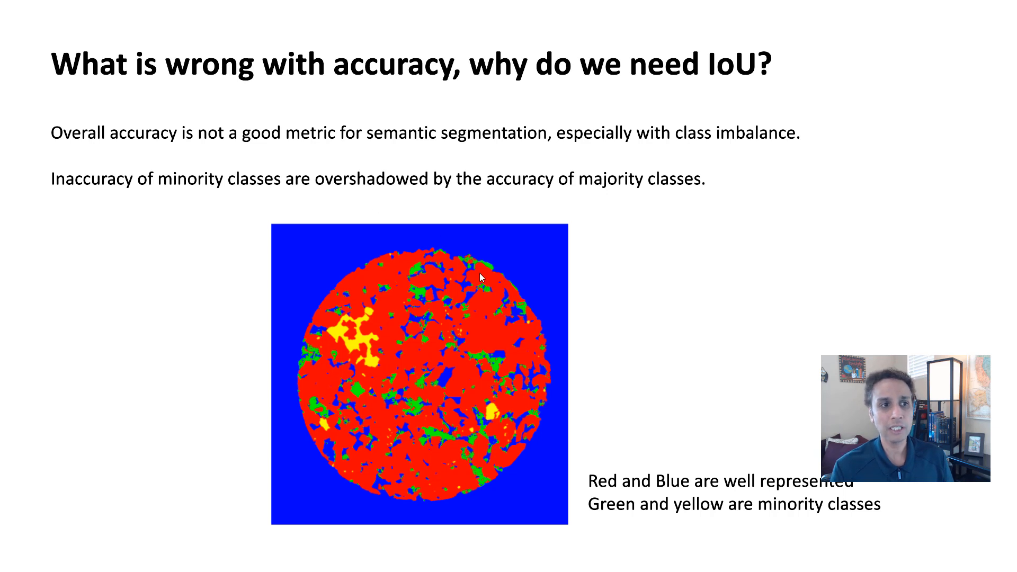
mouse_move(488, 270)
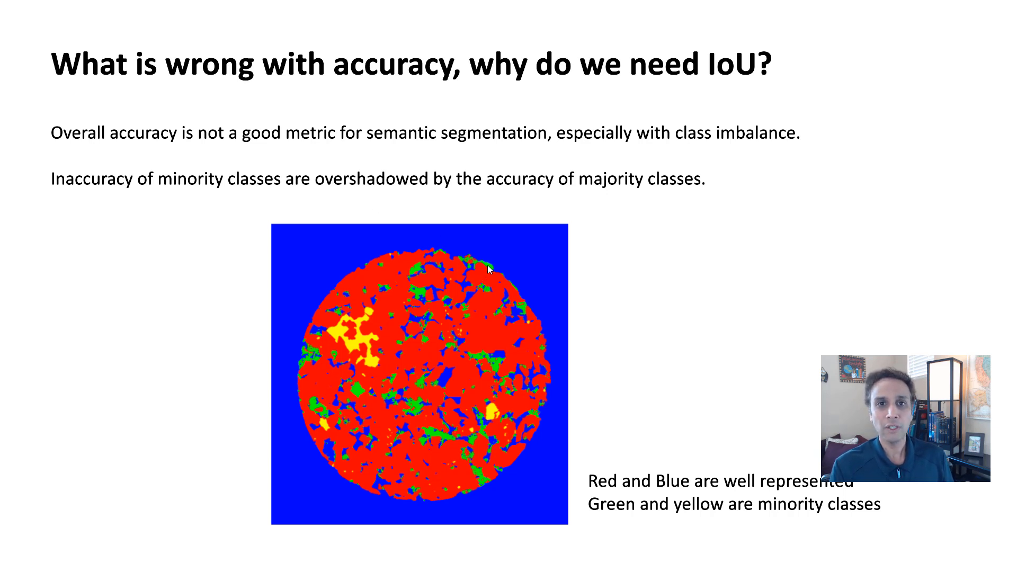
mouse_move(358, 363)
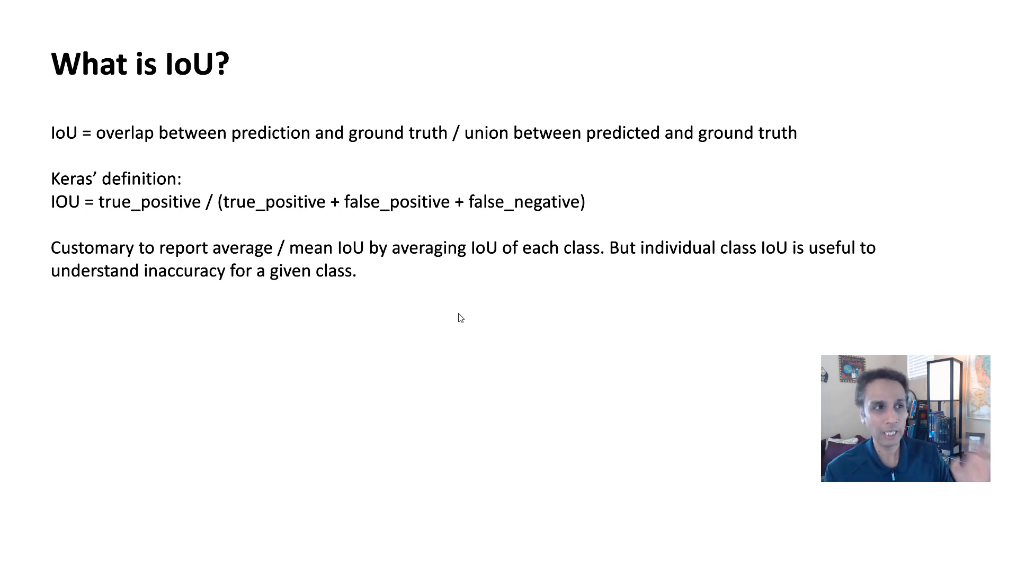
mouse_move(136, 153)
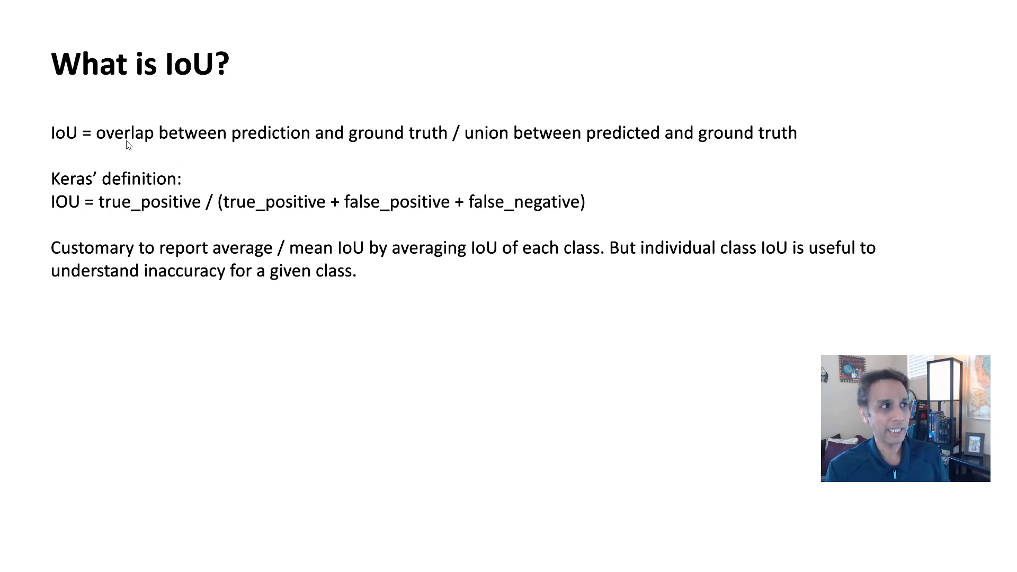
mouse_move(107, 150)
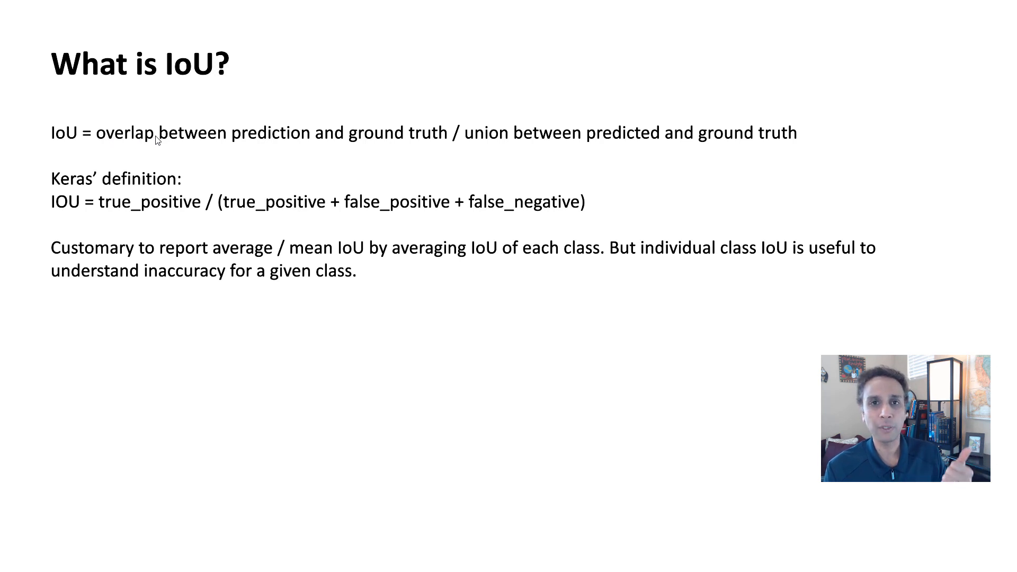
mouse_move(286, 148)
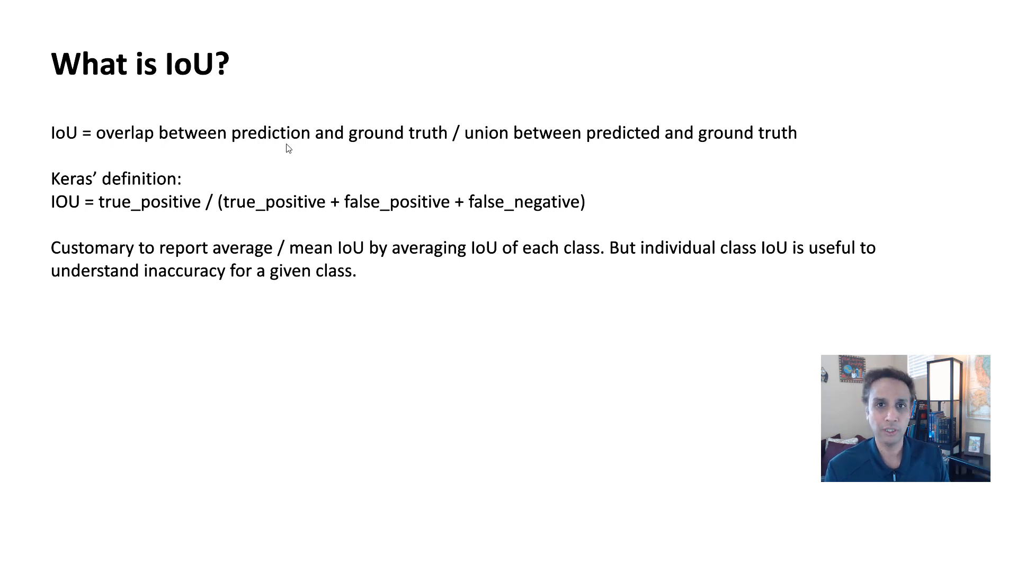
mouse_move(574, 163)
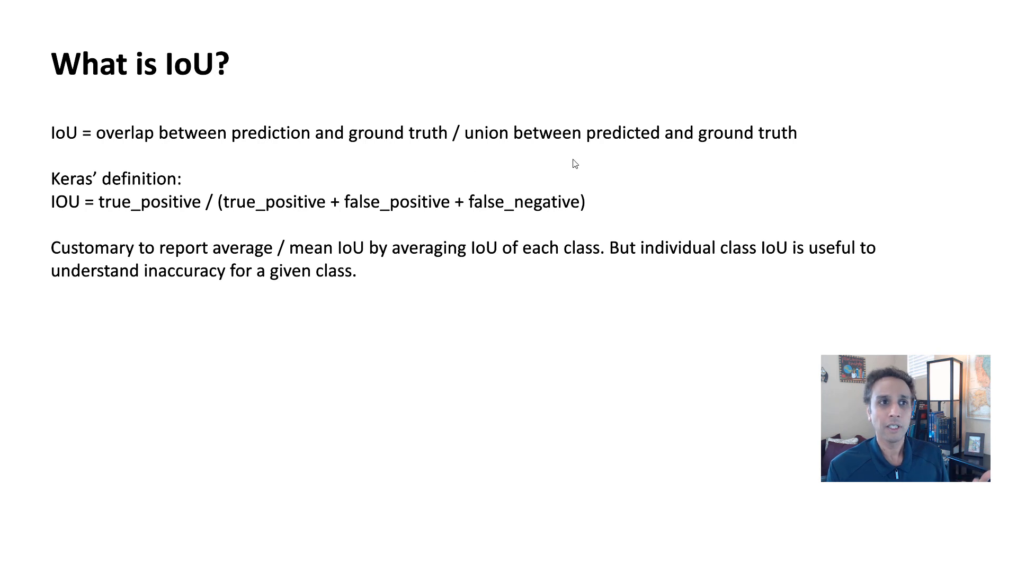
mouse_move(637, 159)
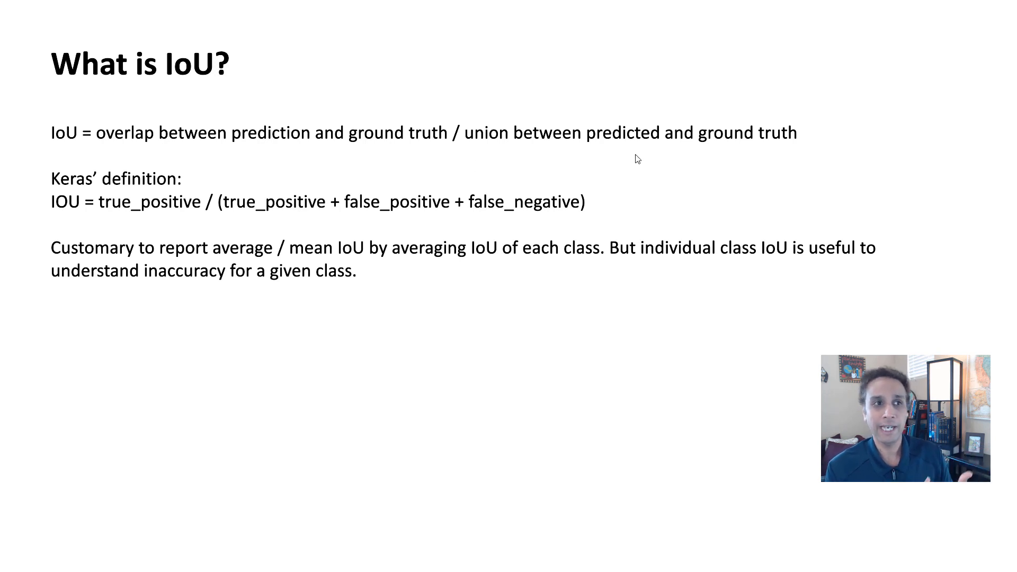
mouse_move(327, 223)
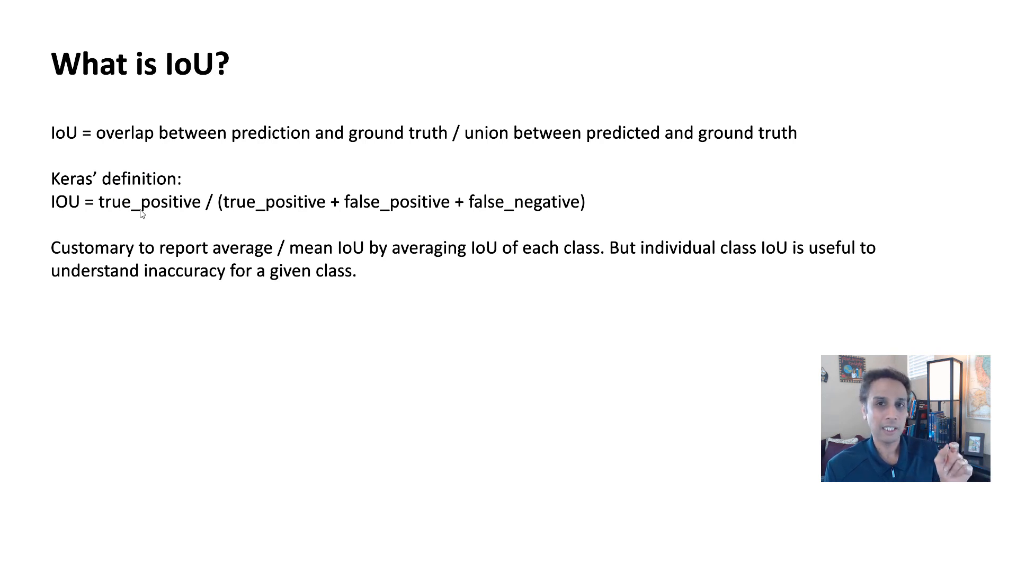
mouse_move(164, 226)
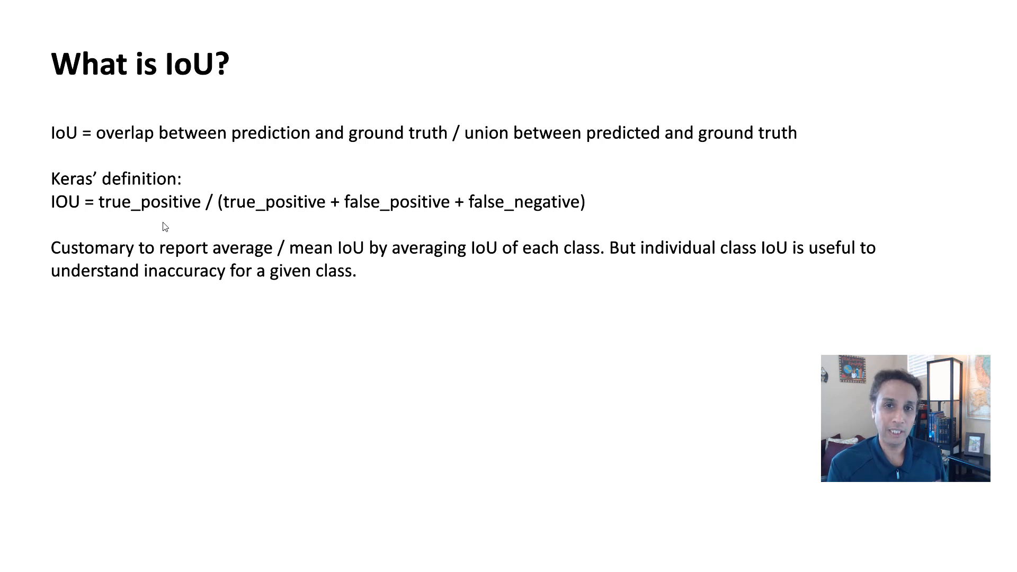
mouse_move(197, 191)
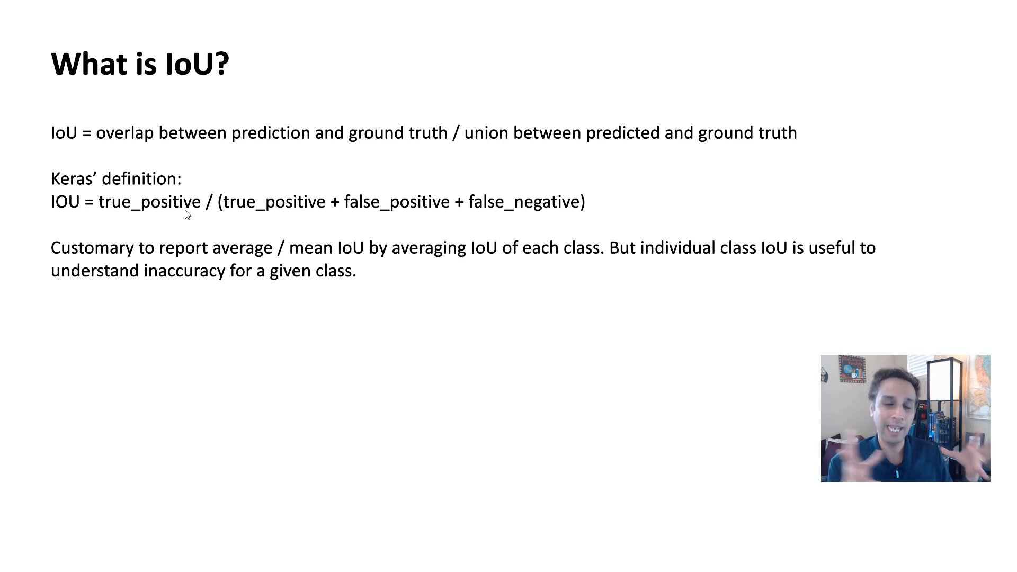
mouse_move(288, 210)
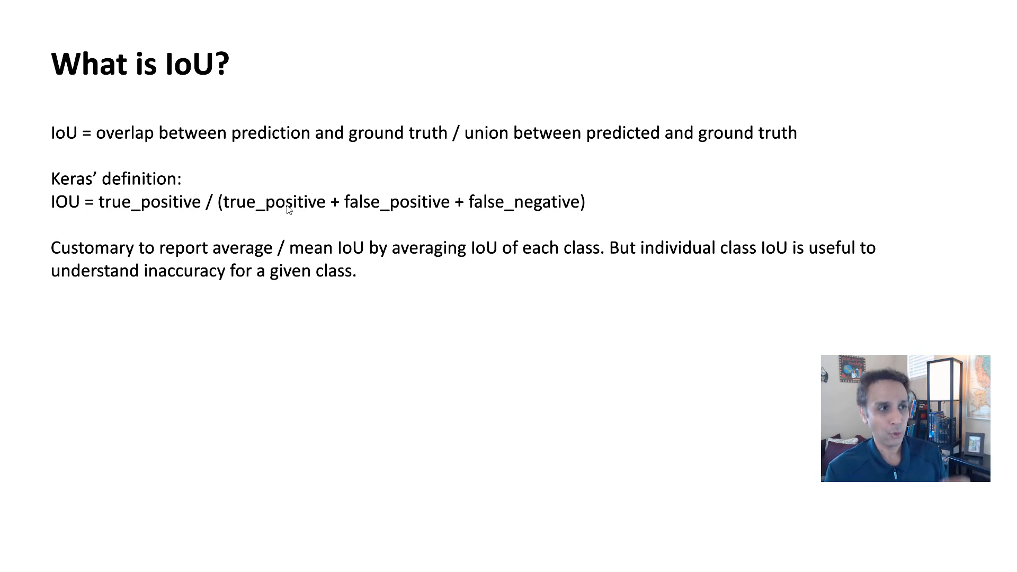
mouse_move(383, 210)
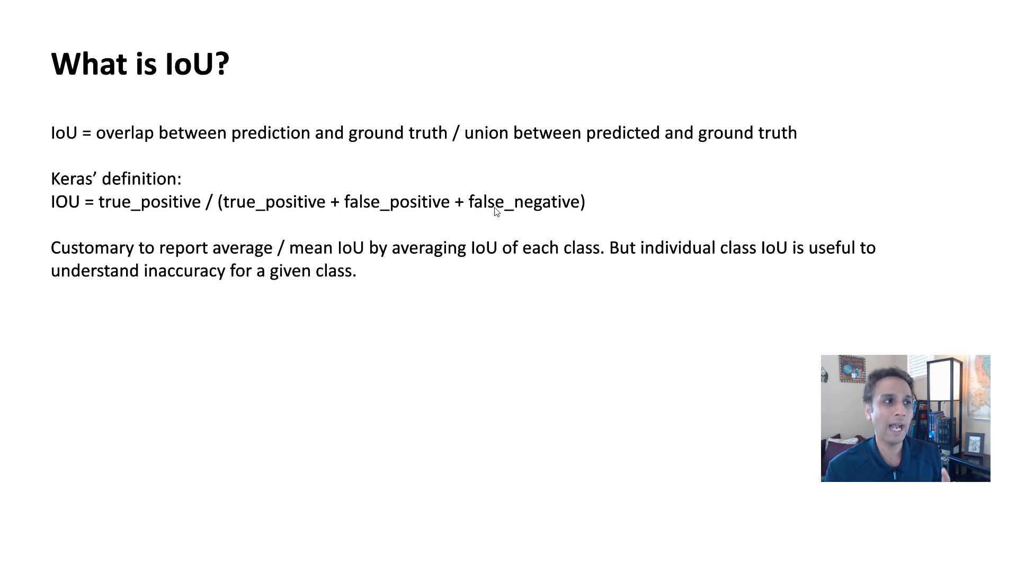
mouse_move(329, 152)
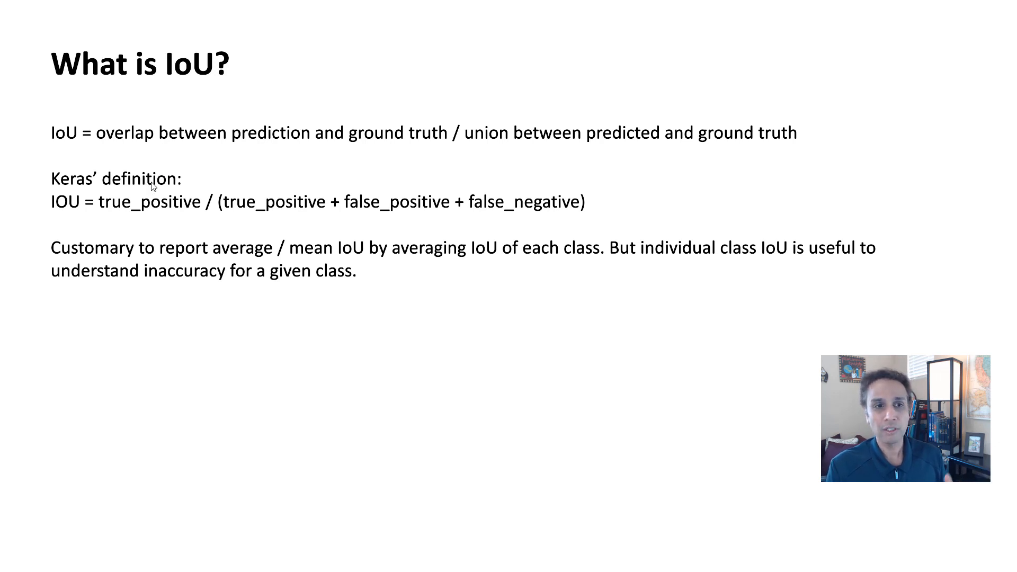
mouse_move(544, 272)
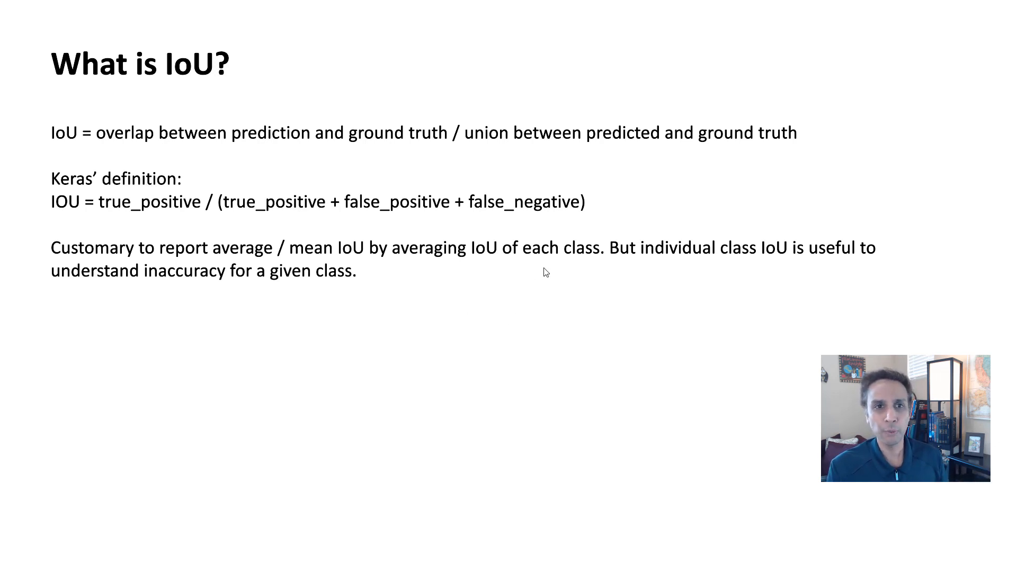
mouse_move(641, 265)
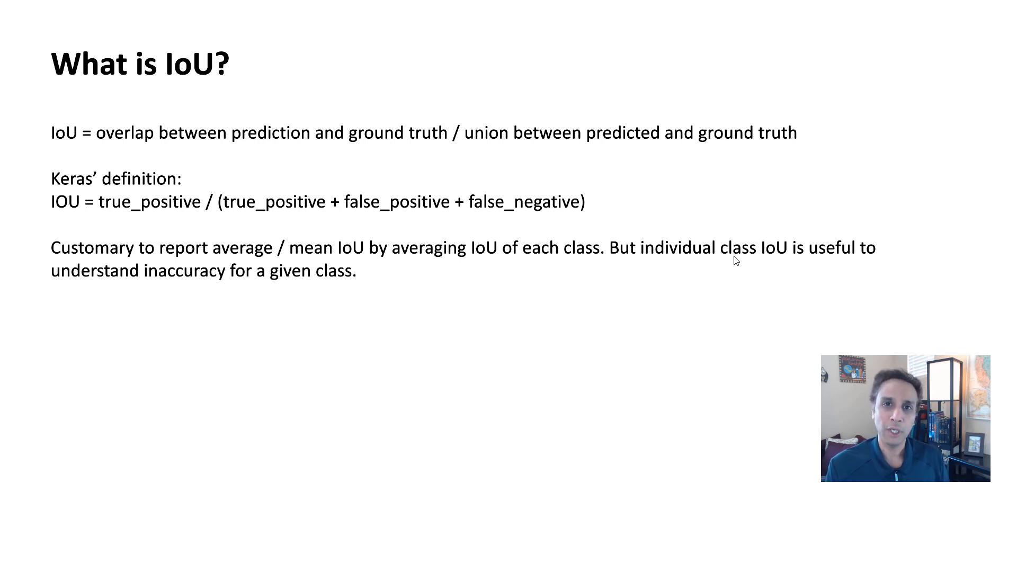
mouse_move(720, 252)
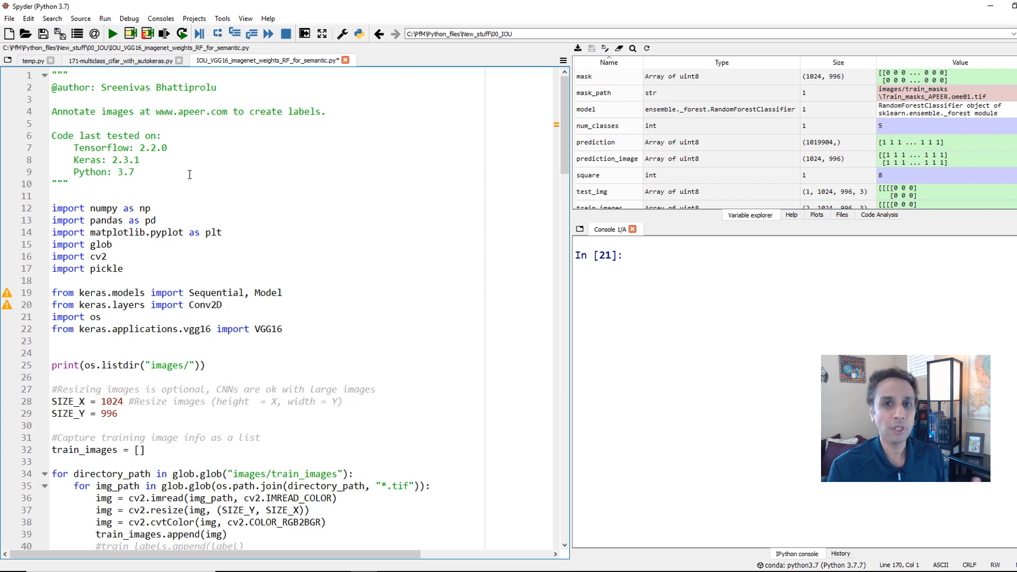
mouse_move(235, 249)
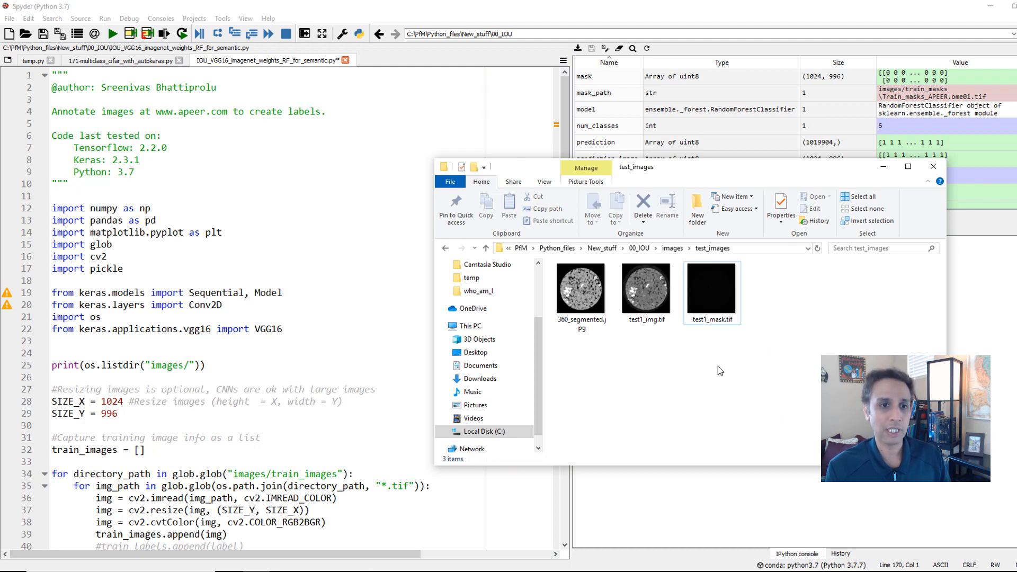
- View test1_img.tif from the test_images folder in Photo Viewer
click(646, 287)
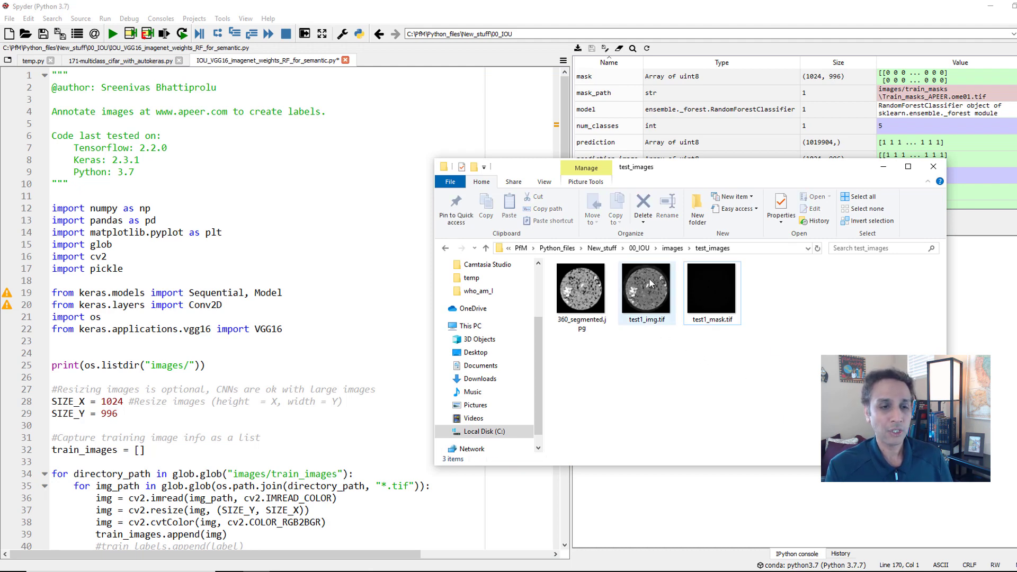
click(648, 289)
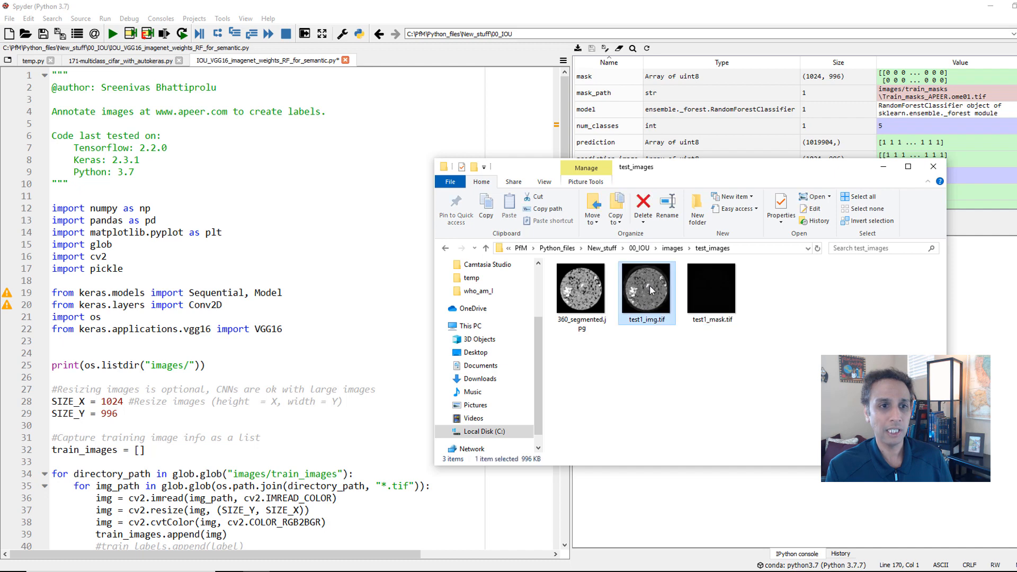
double_click(646, 288)
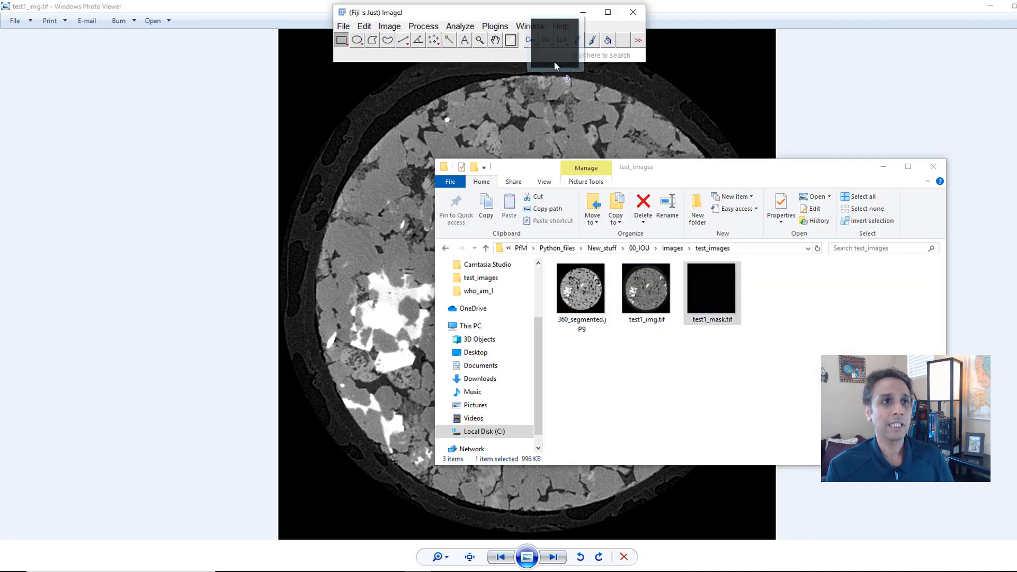
- View test1_mask.tif in ImageJ and arrange it beside the enlarged test image
double_click(712, 288)
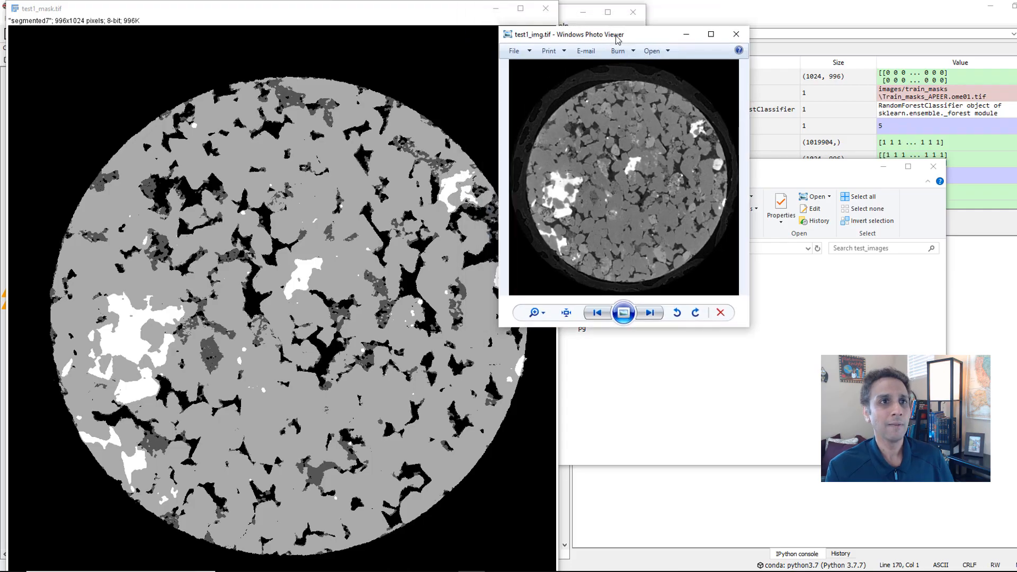
drag(590, 33, 651, 16)
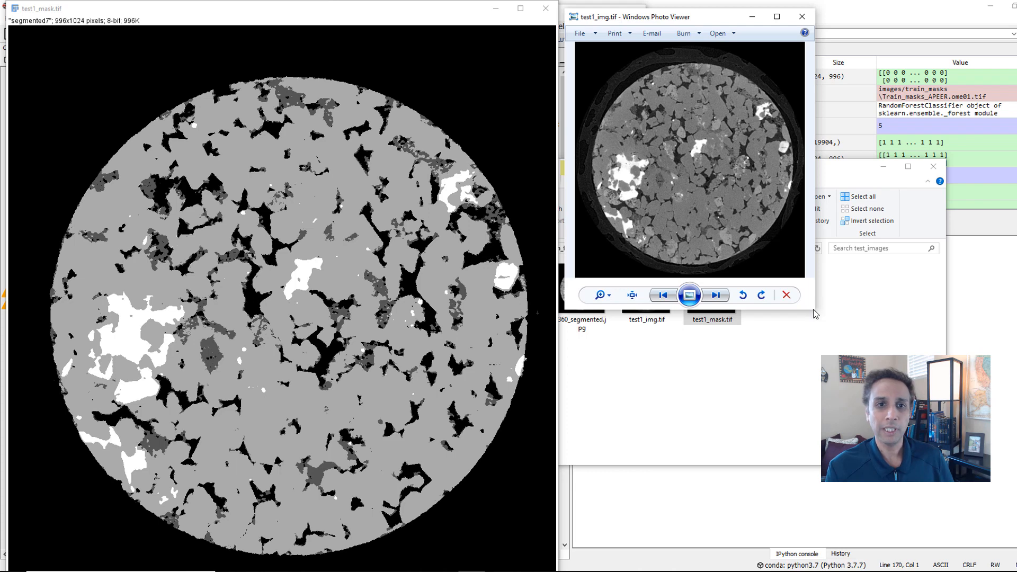
click(774, 17)
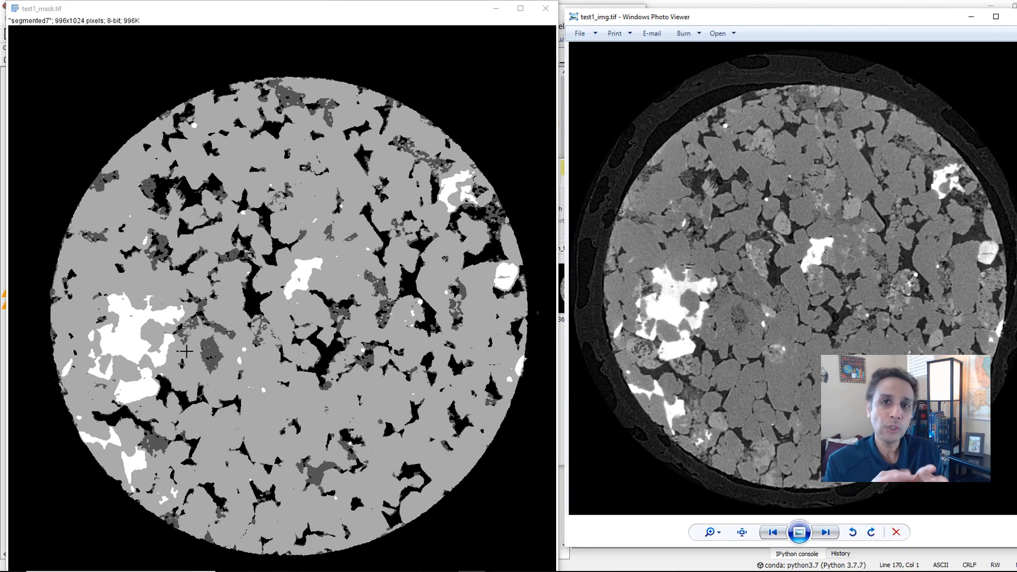
mouse_move(804, 316)
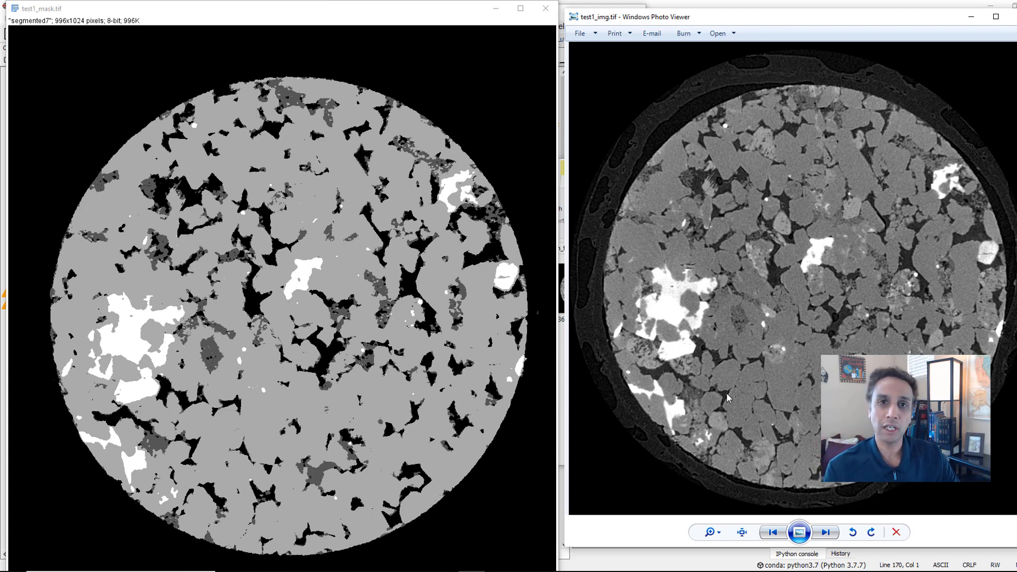
mouse_move(884, 118)
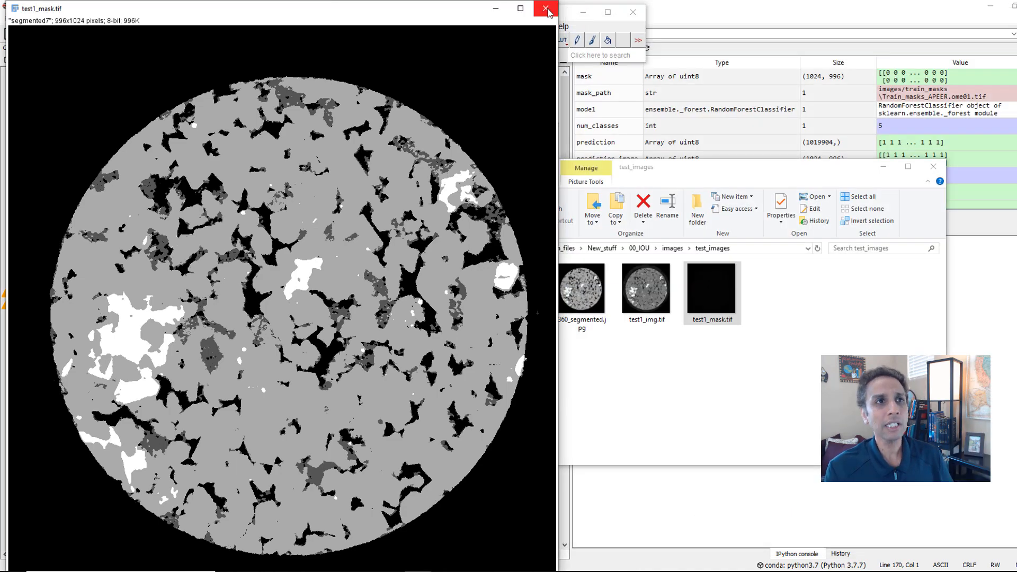
- Close the test mask, view Train_masks_APEER.ome00.tif from train_masks, then close it
click(544, 11)
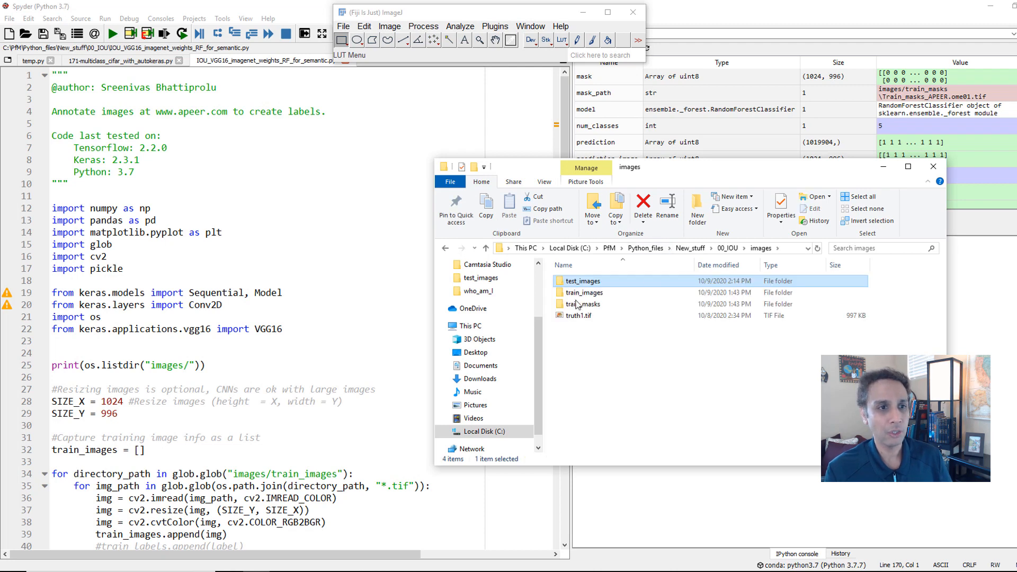
double_click(582, 292)
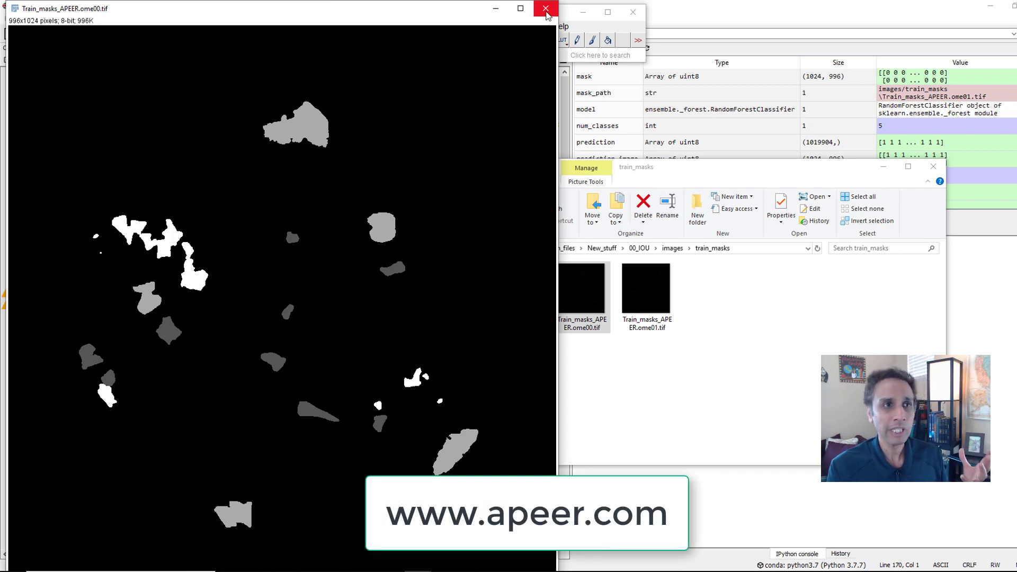
click(544, 8)
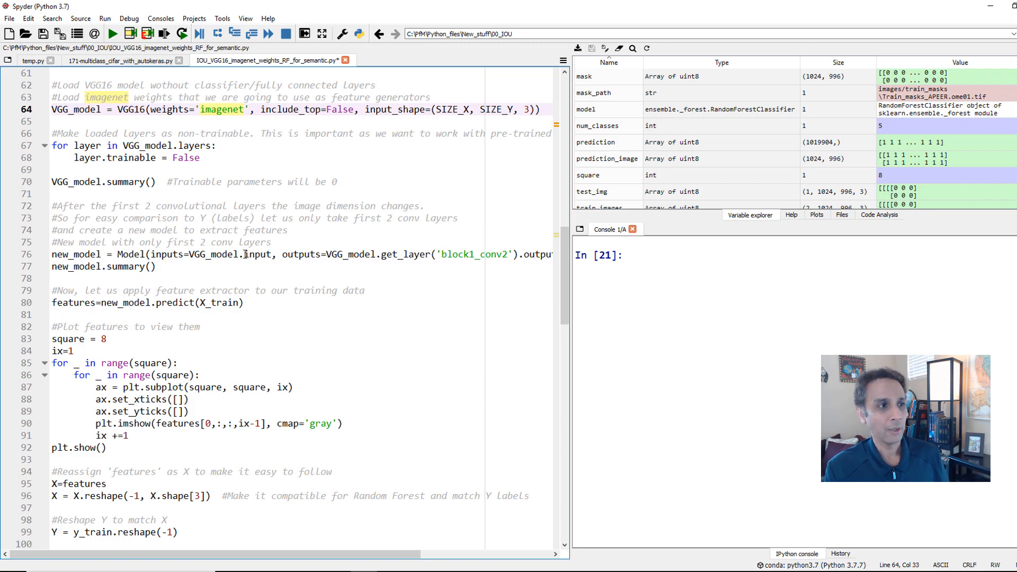
scroll(down, 3)
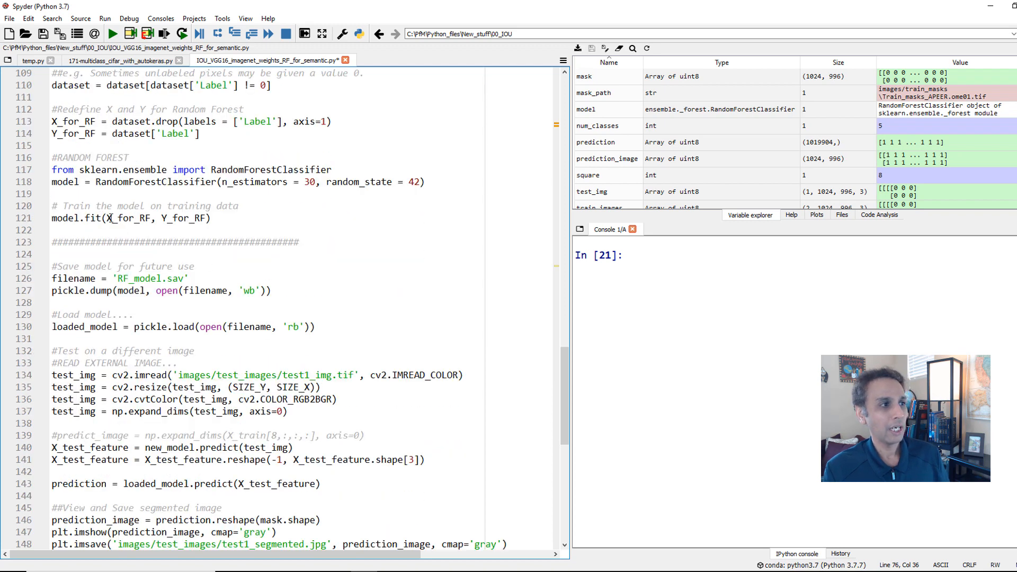
scroll(down, 3)
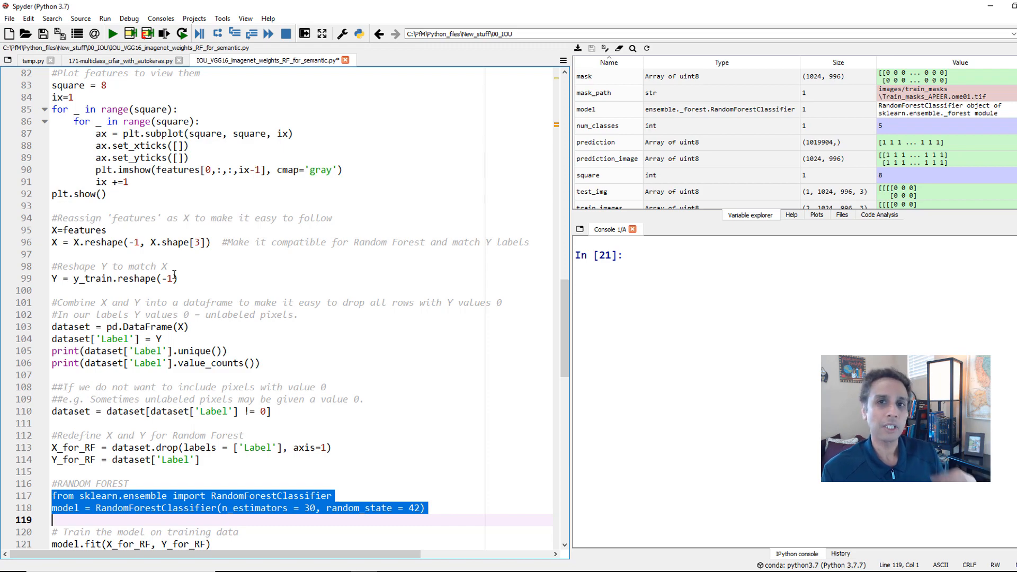
scroll(down, 3)
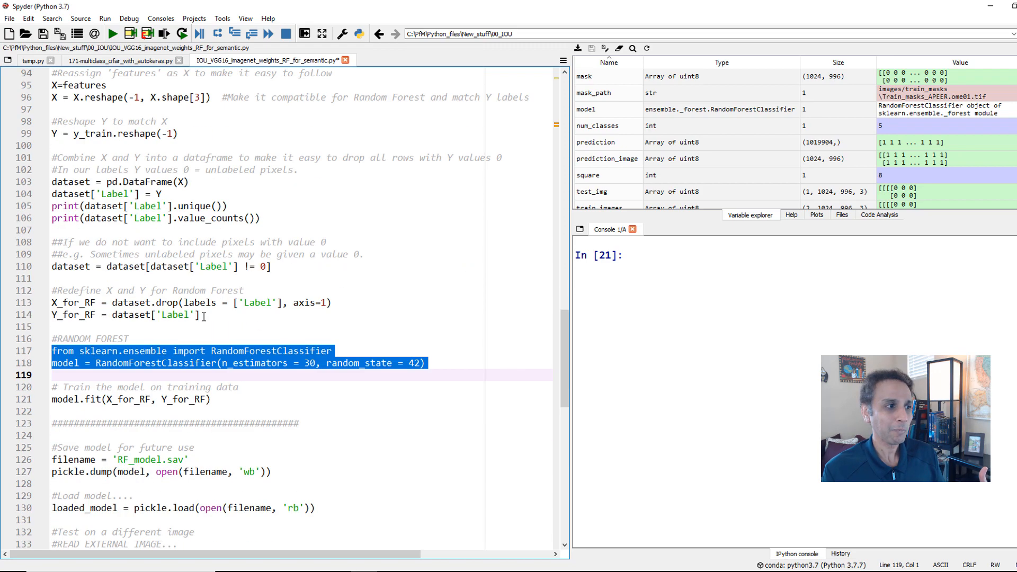
scroll(down, 3)
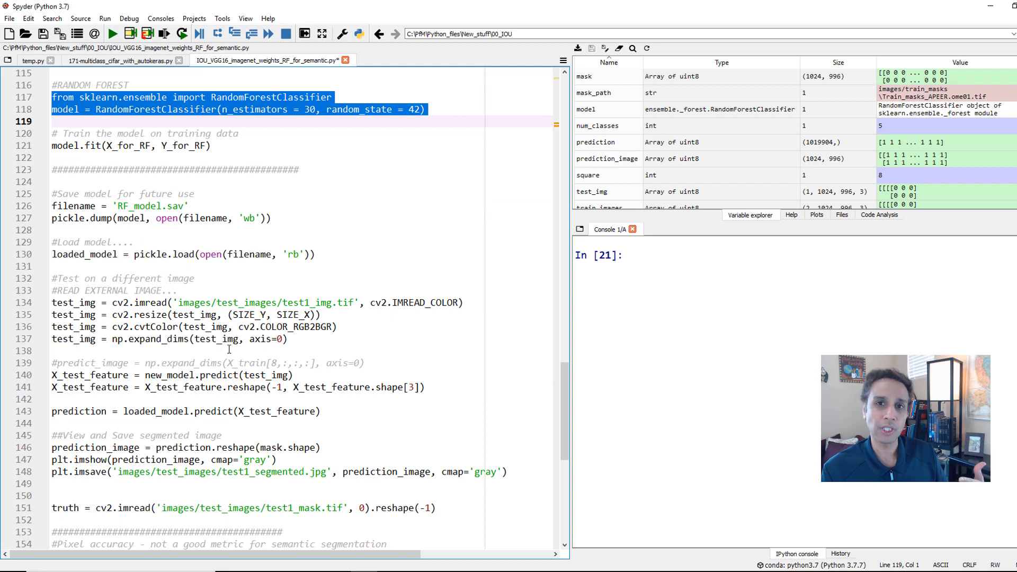
mouse_move(231, 375)
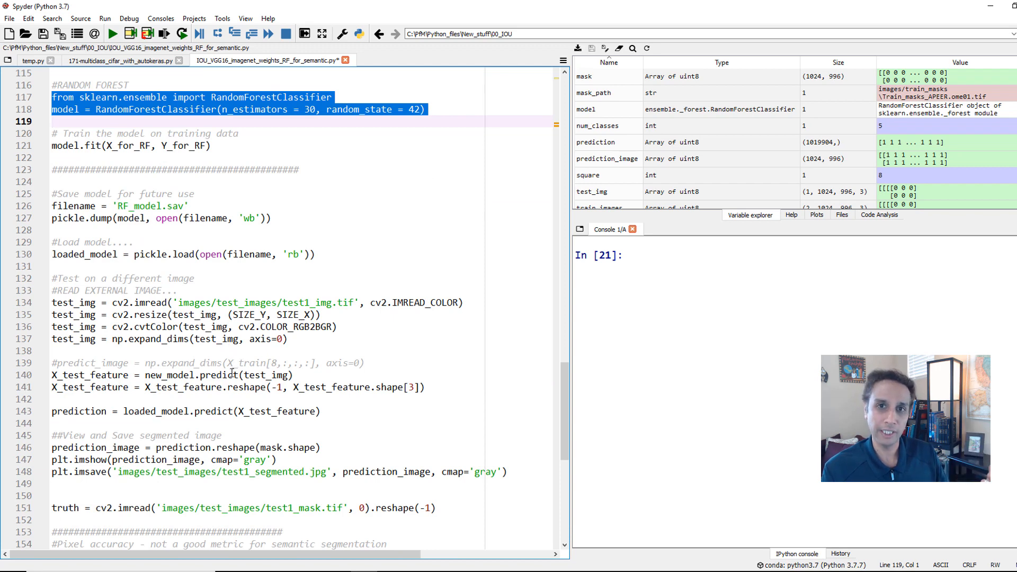
scroll(down, 3)
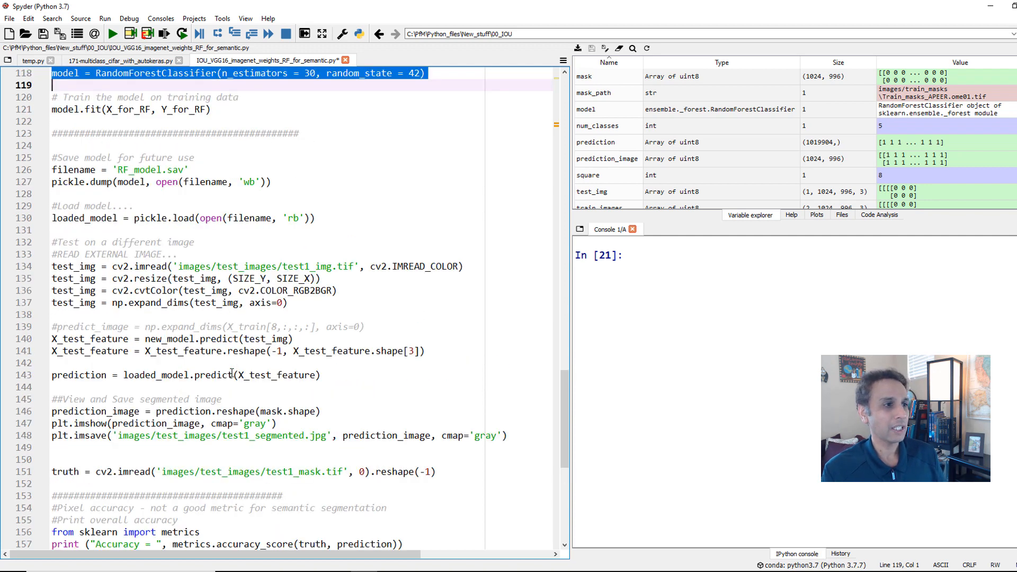
scroll(down, 3)
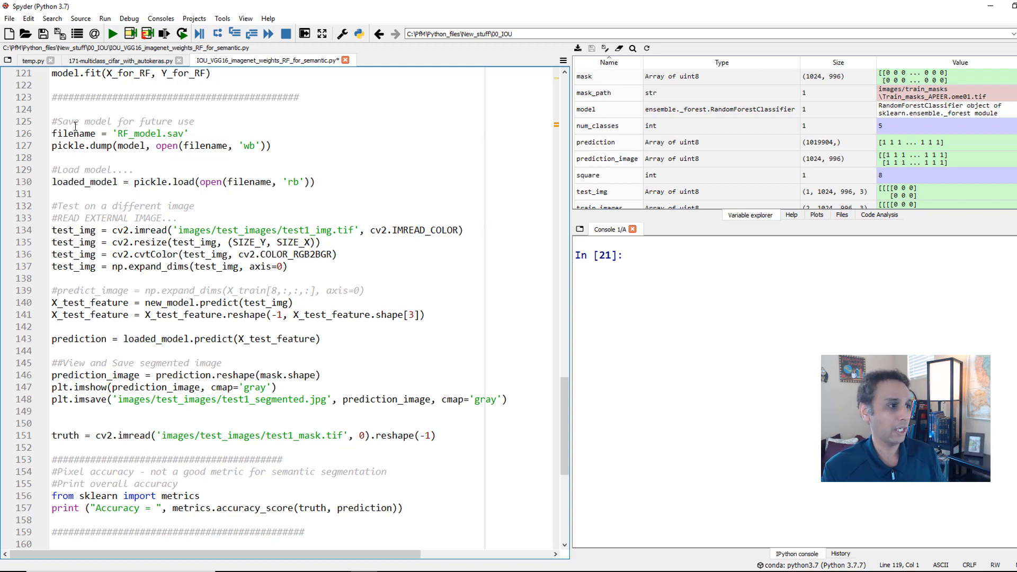
scroll(down, 3)
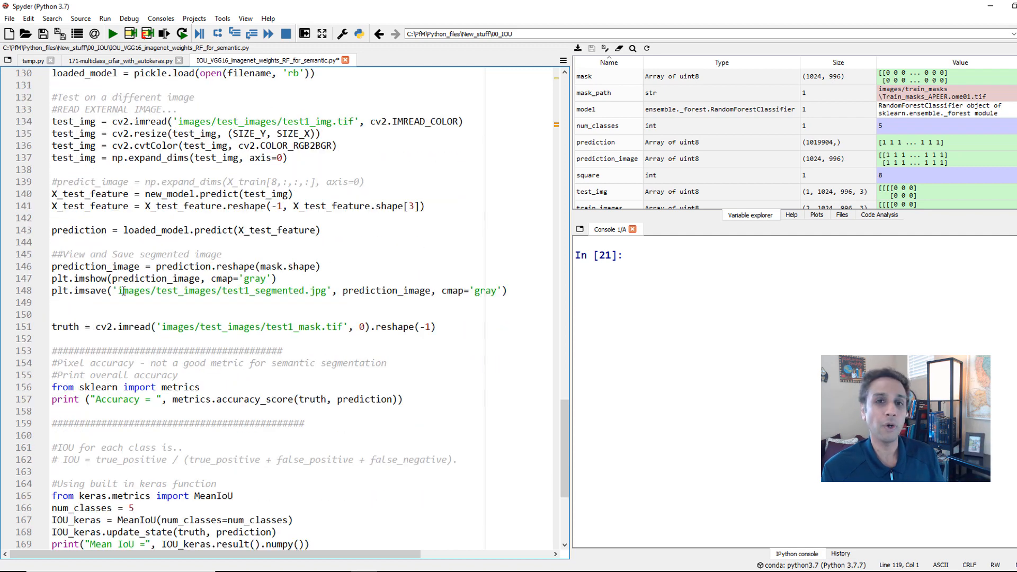
scroll(down, 3)
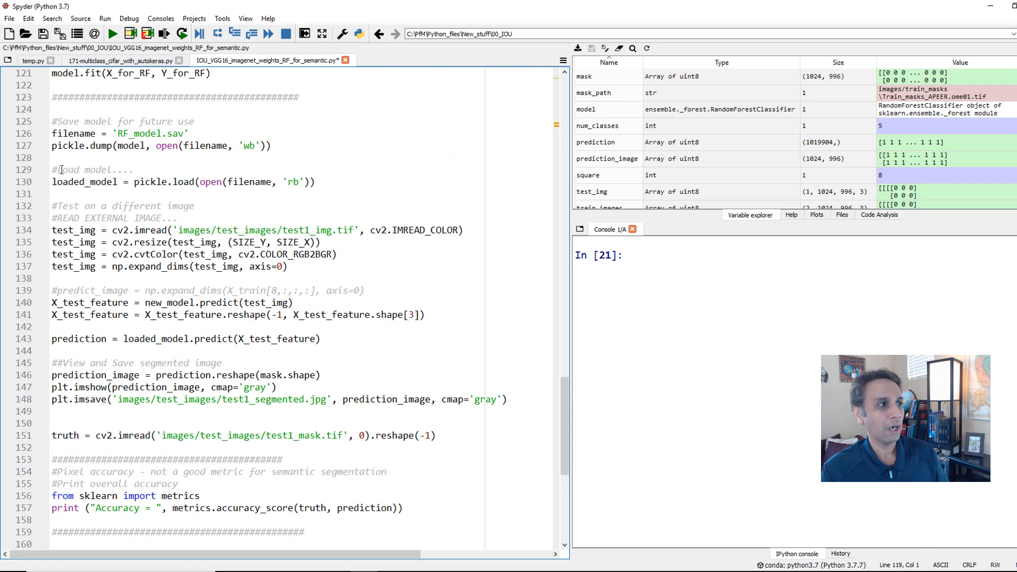
- Review every use of test_img around the test feature extraction lines
double_click(82, 133)
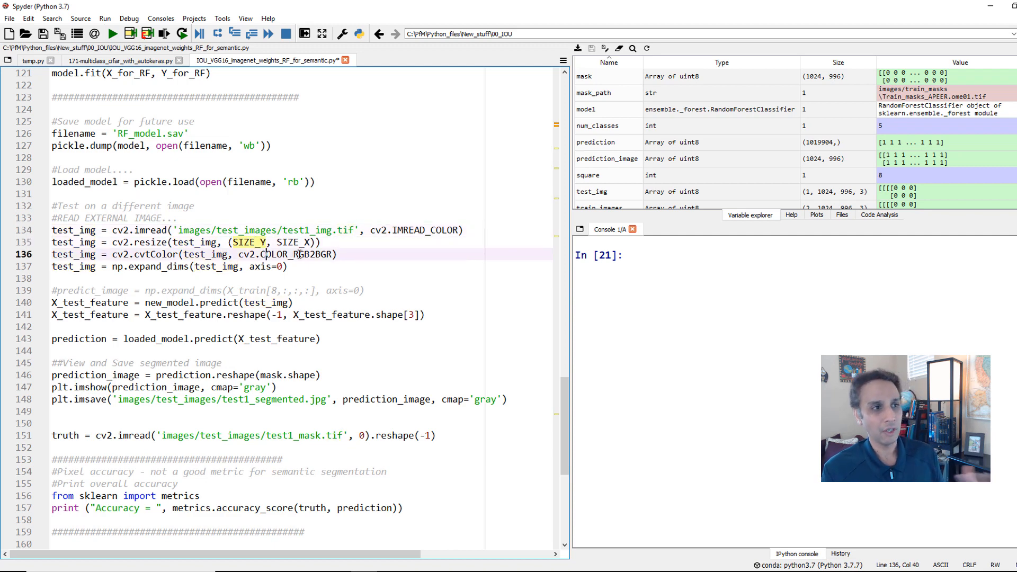
double_click(299, 254)
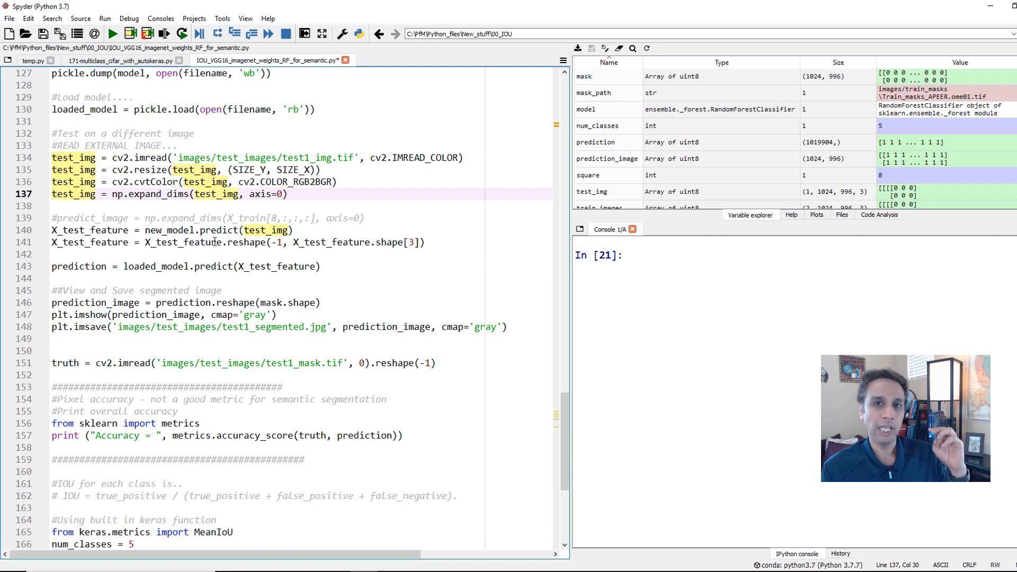
click(210, 230)
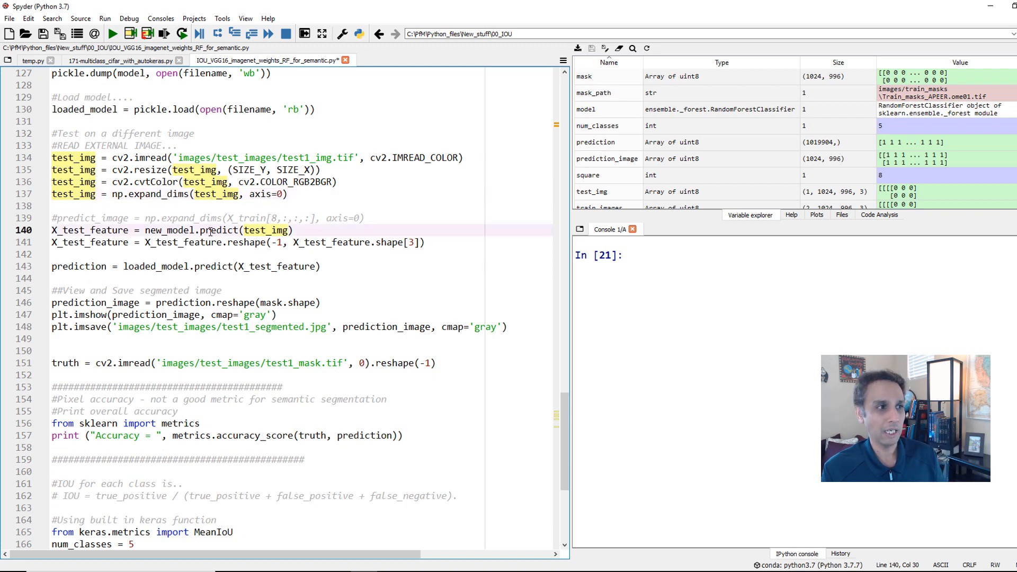
double_click(218, 230)
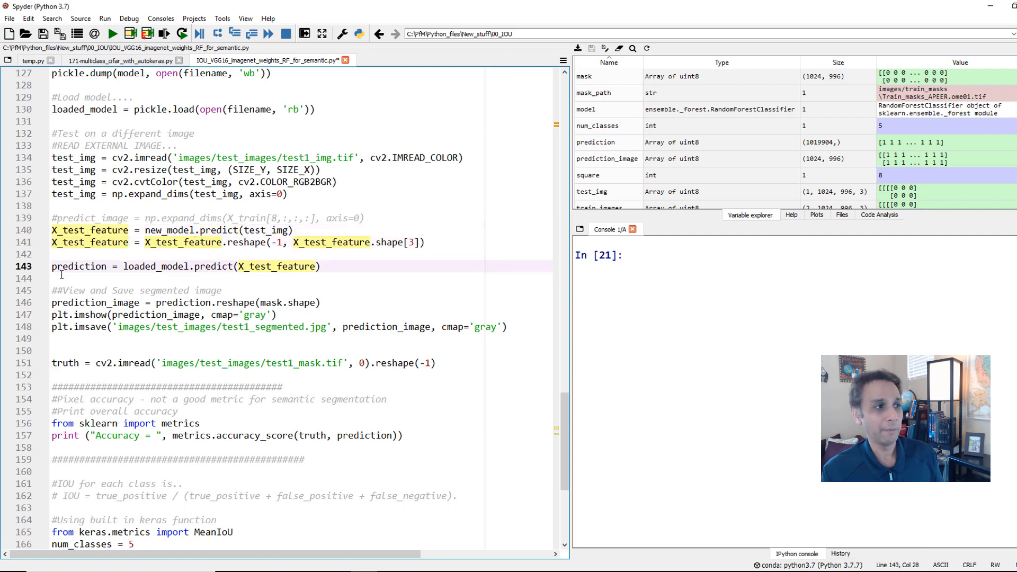
- Review X_test_feature and both predict calls, then move down to the plt.imsave line
double_click(78, 267)
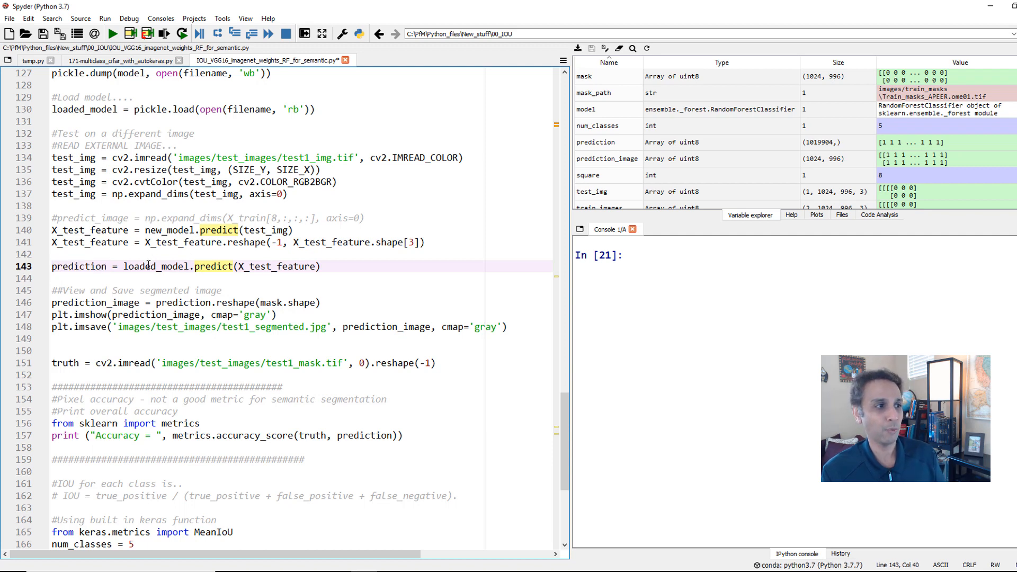
double_click(153, 267)
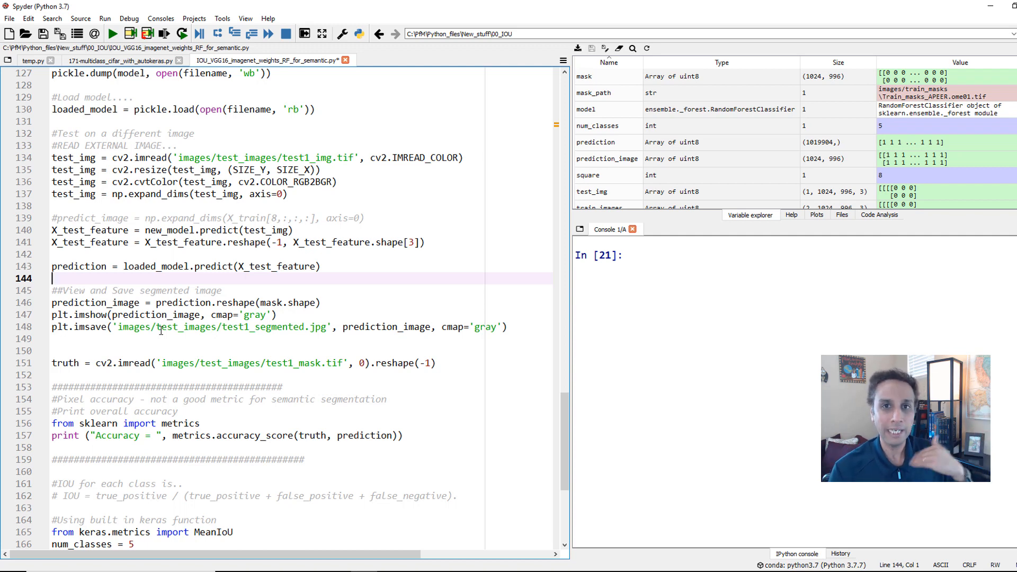
scroll(down, 3)
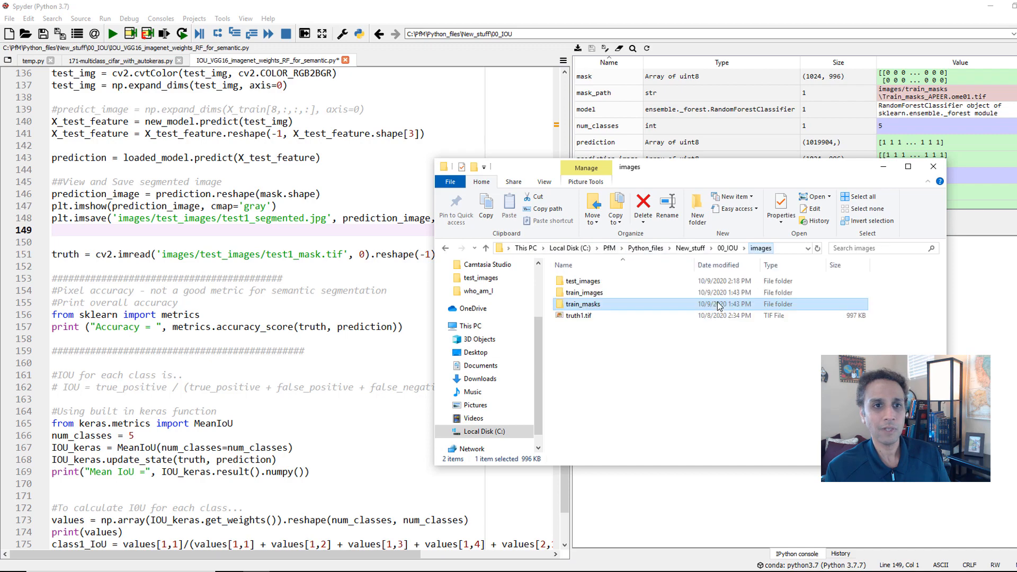
- View the saved test1_segmented.jpg from the test_images folder
double_click(583, 281)
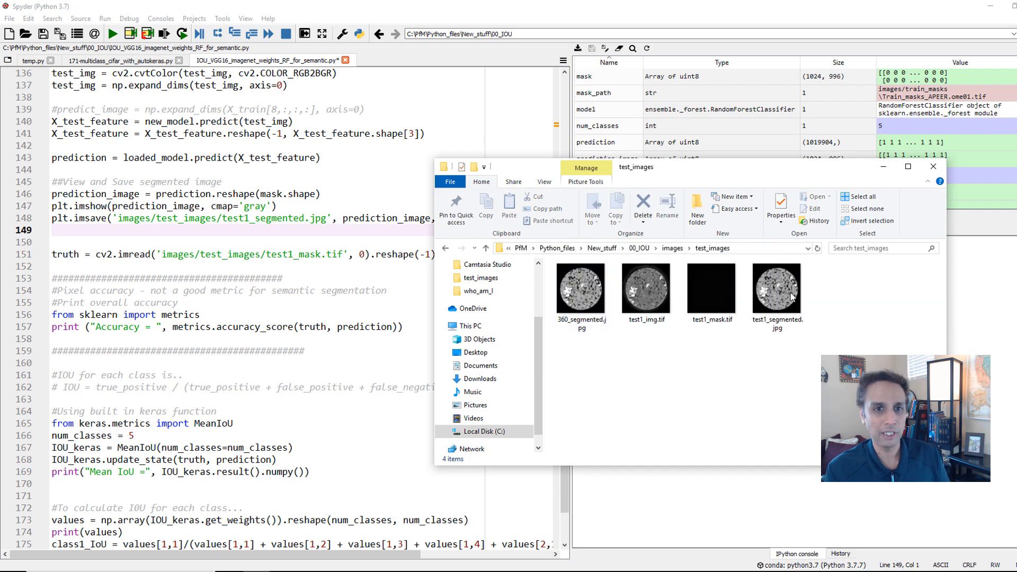
click(777, 289)
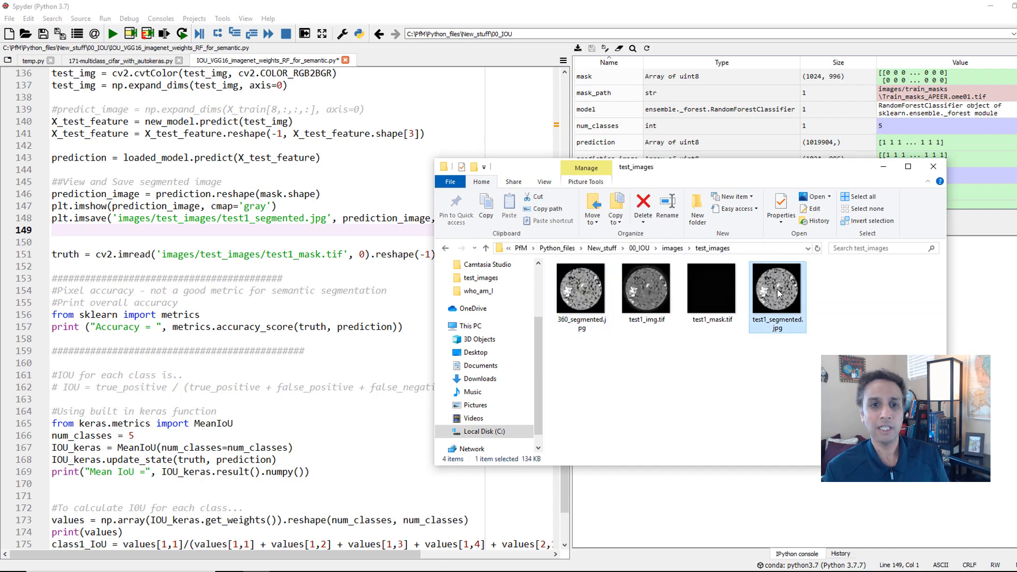
double_click(777, 289)
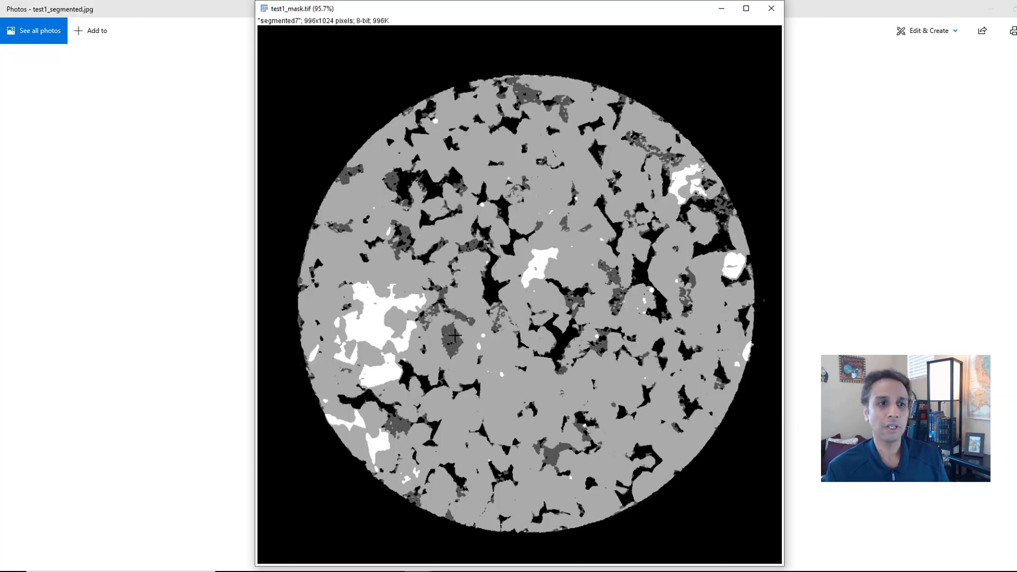
mouse_move(502, 373)
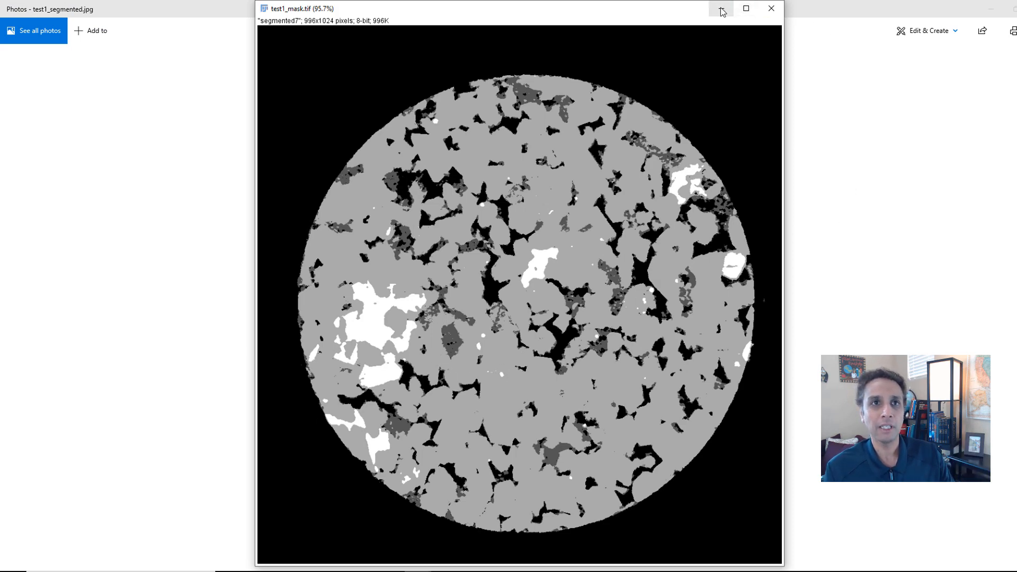
- Minimize the ImageJ mask window and bring the Spyder script back to the front
click(771, 8)
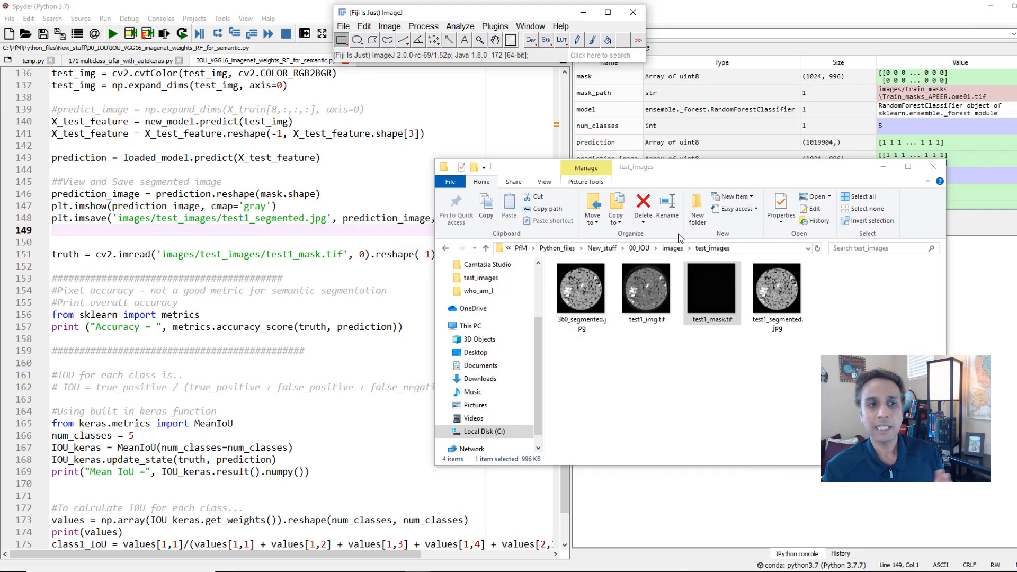
click(712, 288)
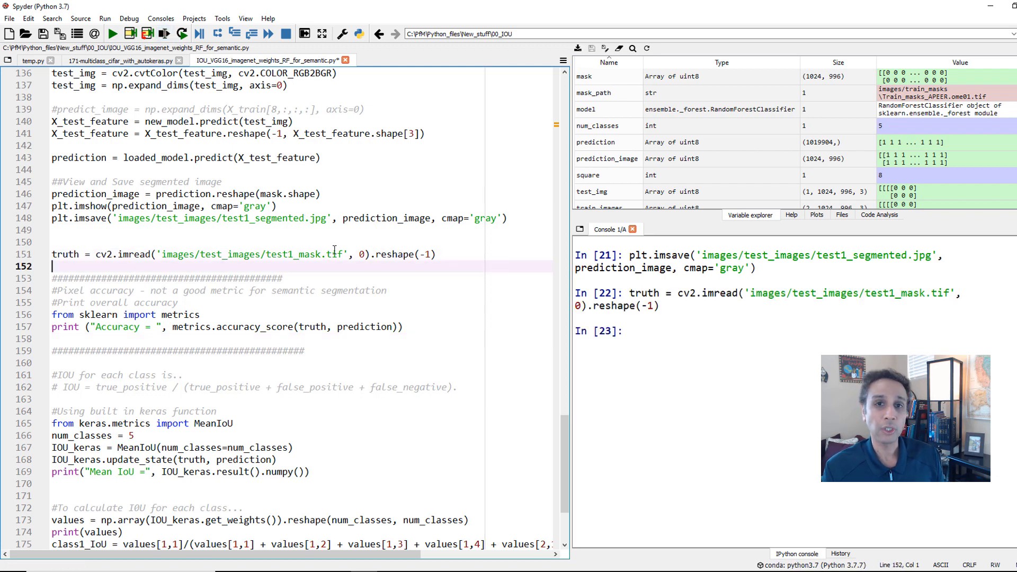
- Run the sklearn accuracy lines, reporting pixel accuracy of about 0.942
scroll(down, 3)
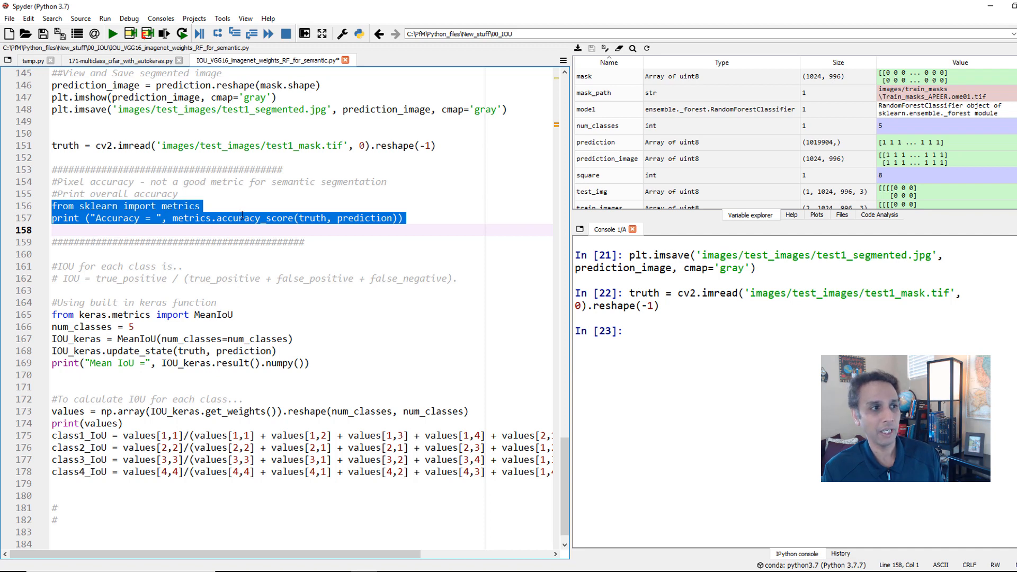
key(F9)
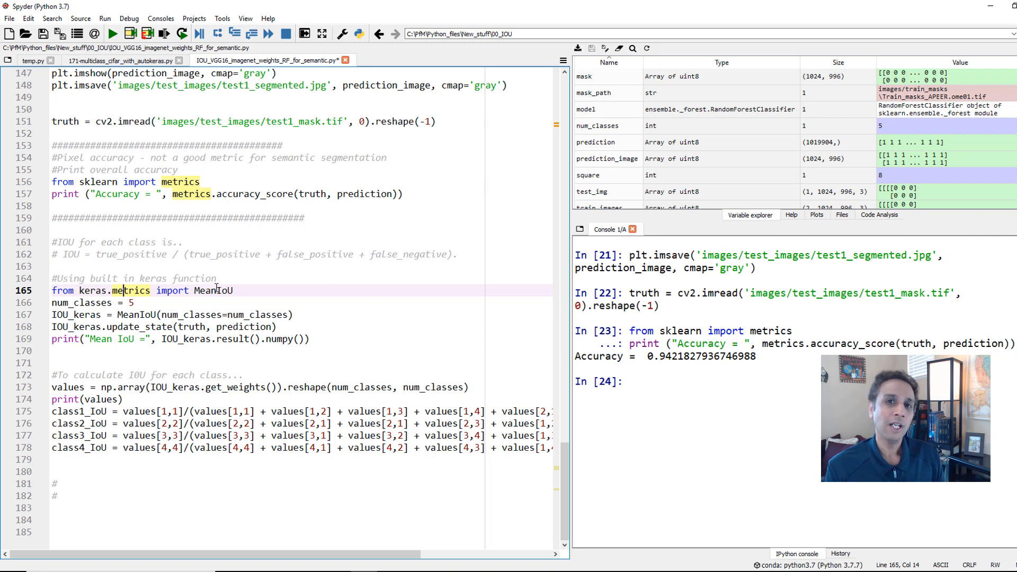
mouse_move(241, 267)
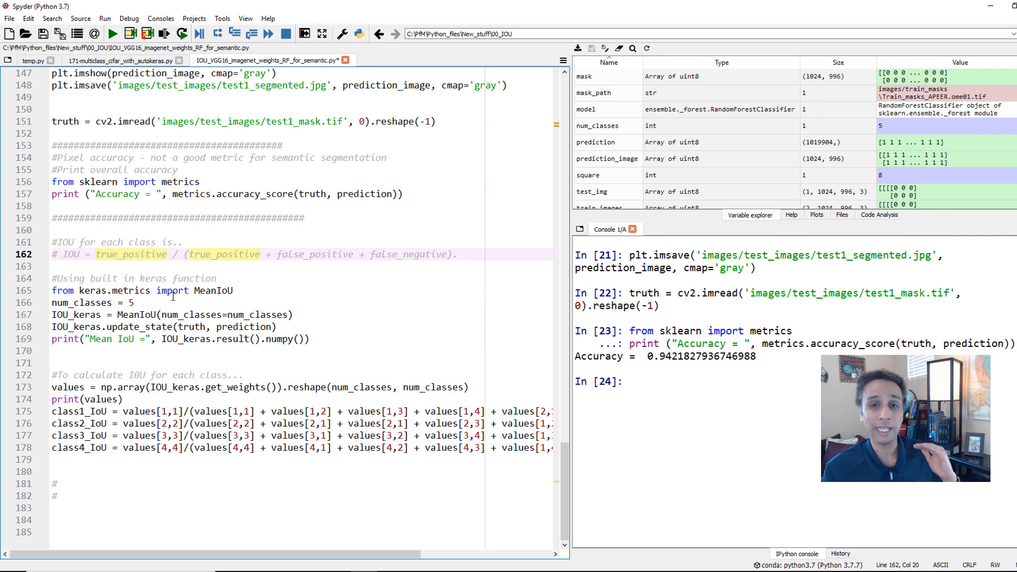
mouse_move(125, 288)
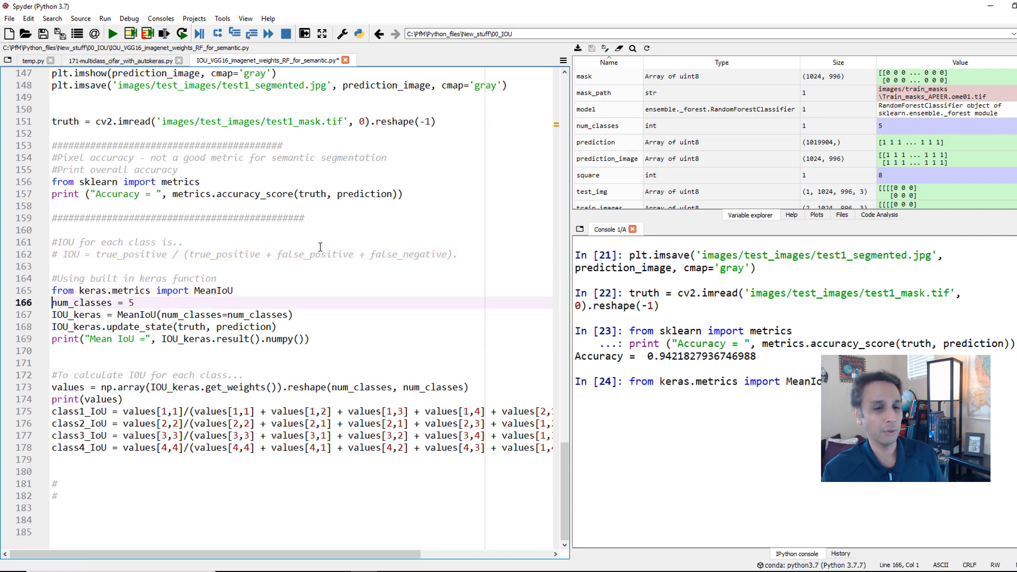
- Review num_classes = 5 and the MeanIoU creation and update_state lines
double_click(81, 303)
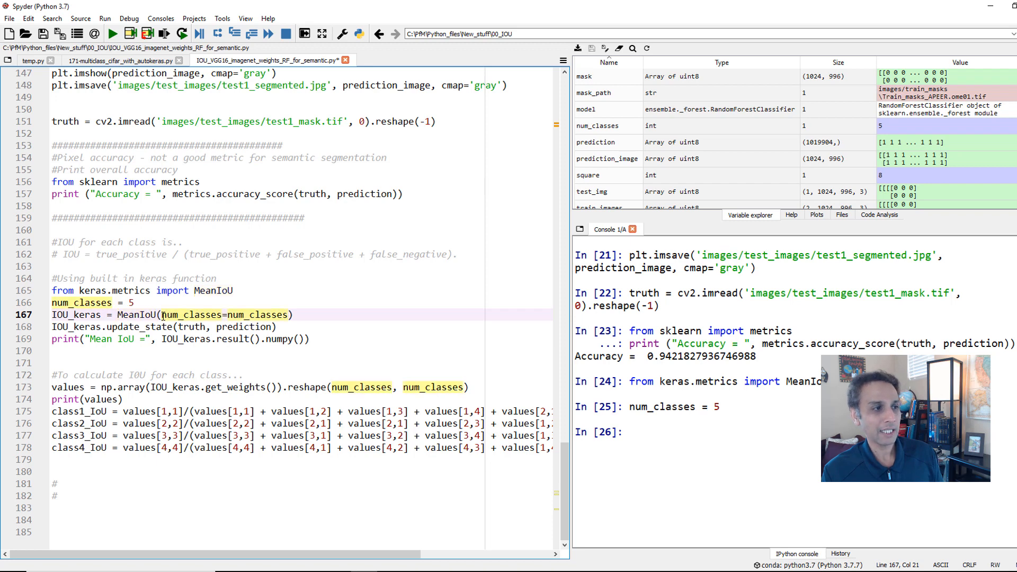
drag(163, 315, 291, 315)
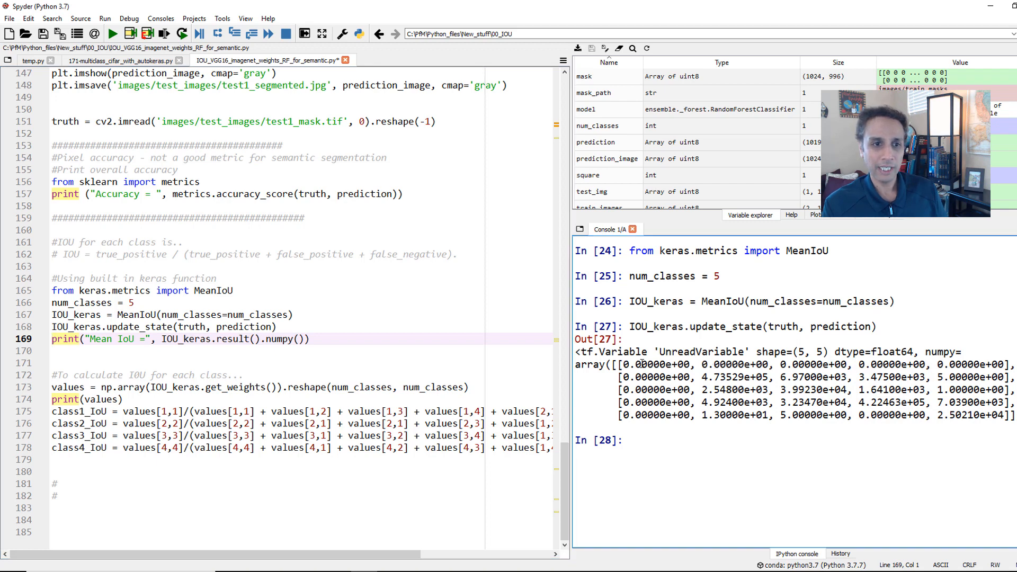
- Inspect confusion-matrix entries in the console: a zero, the 3.99230e+04 count, an off-diagonal count
double_click(651, 389)
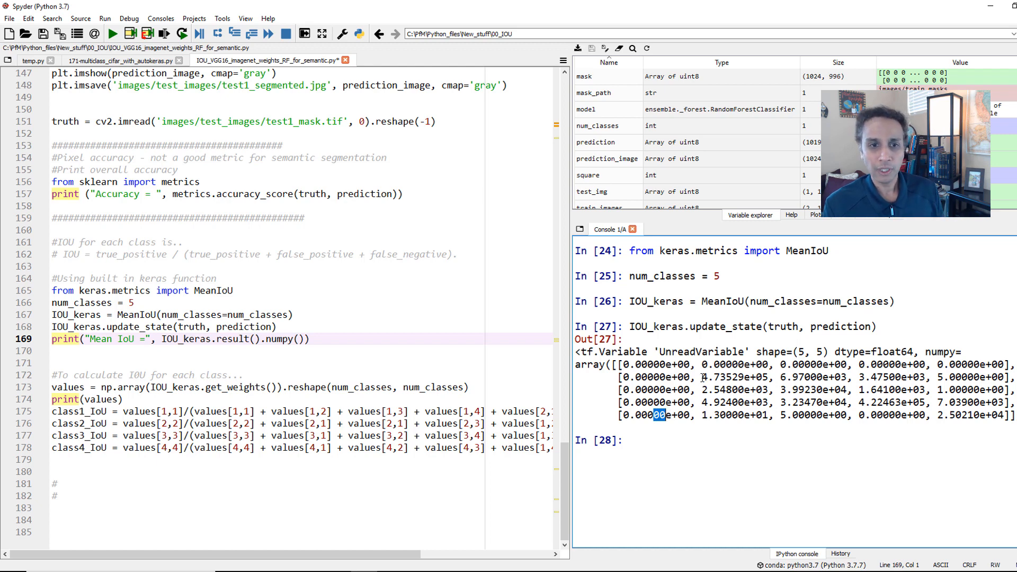
double_click(733, 377)
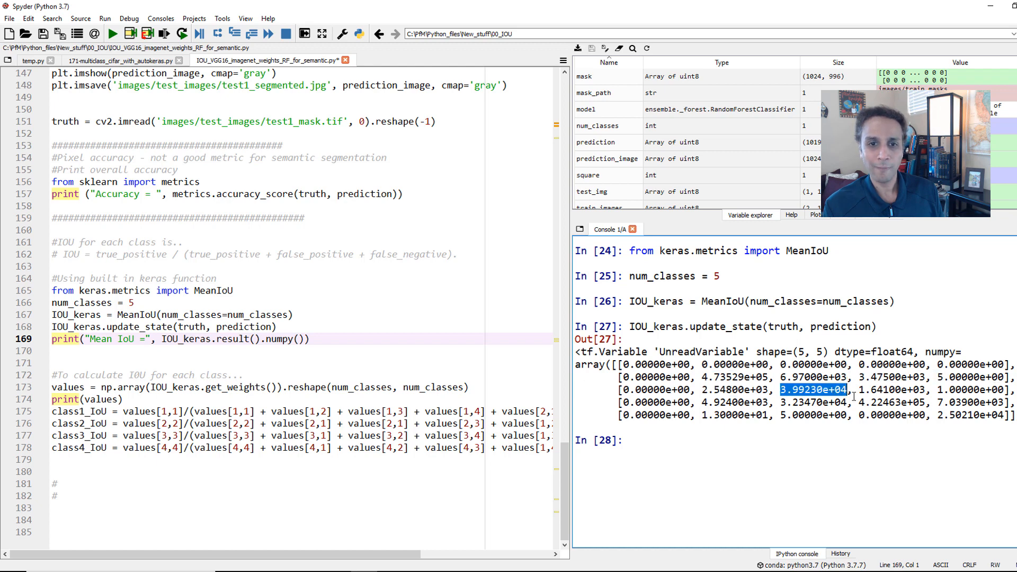
double_click(894, 402)
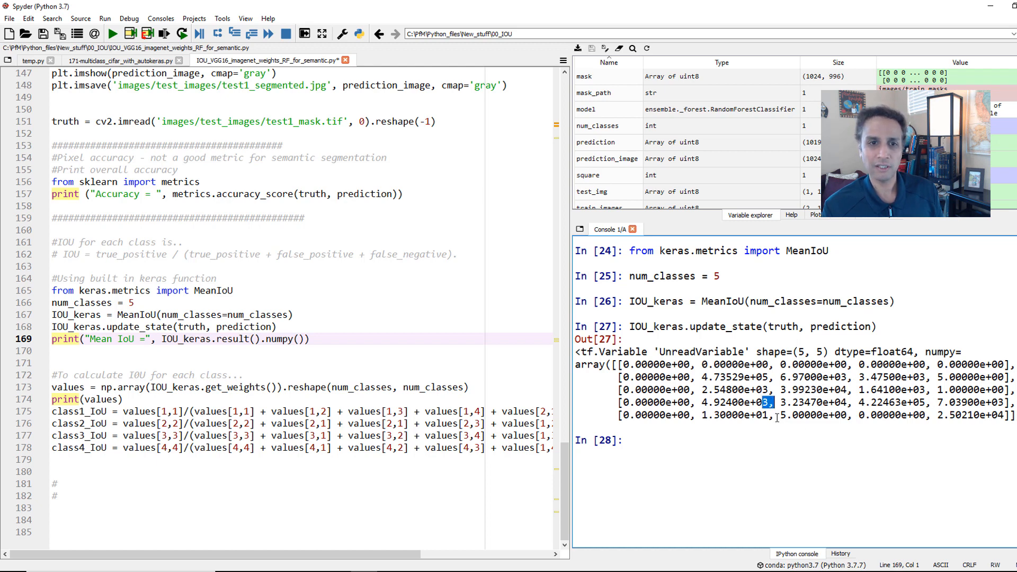
mouse_move(775, 440)
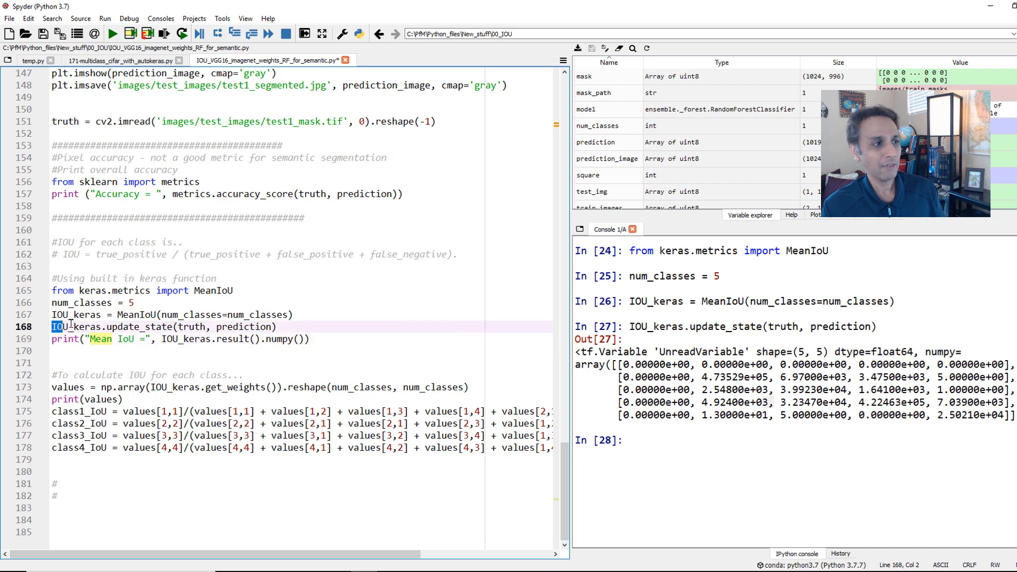
- Report Mean IoU 0.77927935 and reshape IOU_keras.get_weights() into the 5×5 values array
double_click(60, 327)
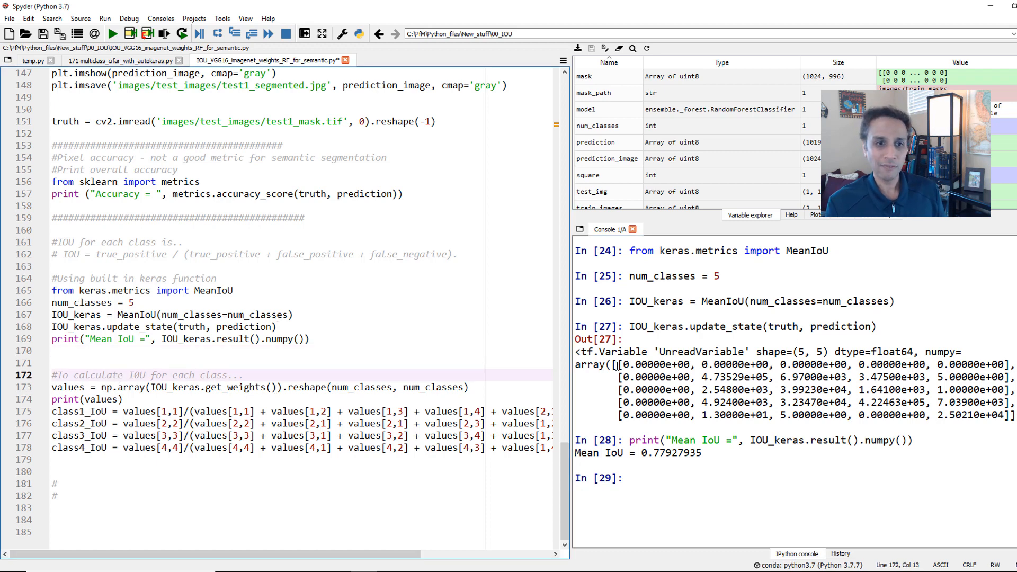
double_click(104, 375)
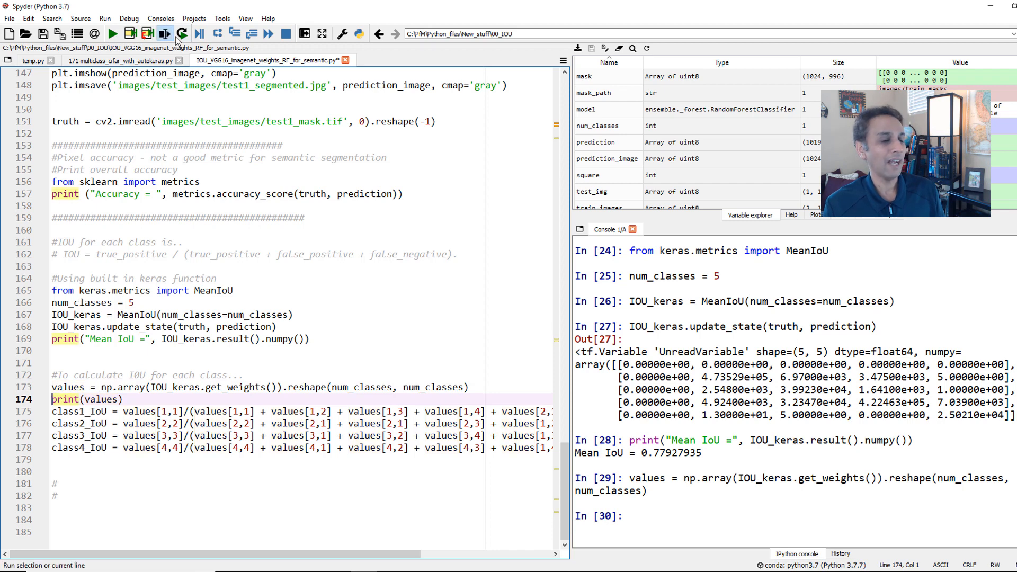
click(171, 33)
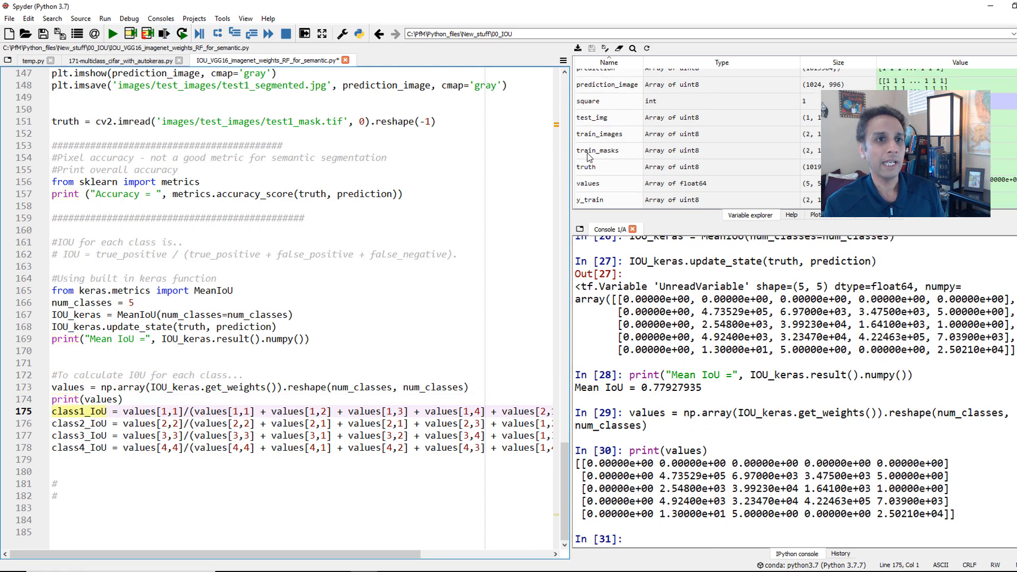
double_click(587, 184)
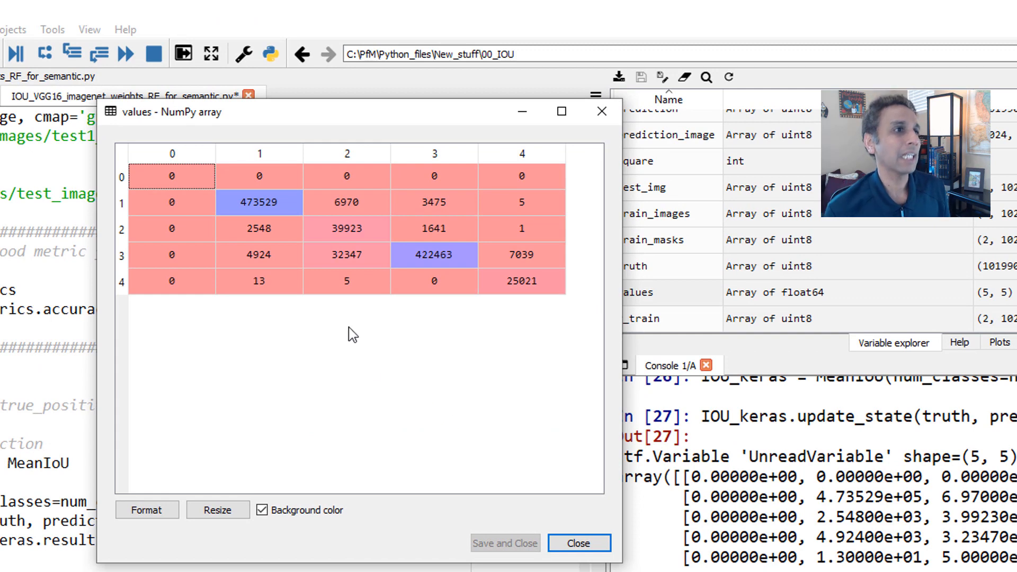
mouse_move(258, 190)
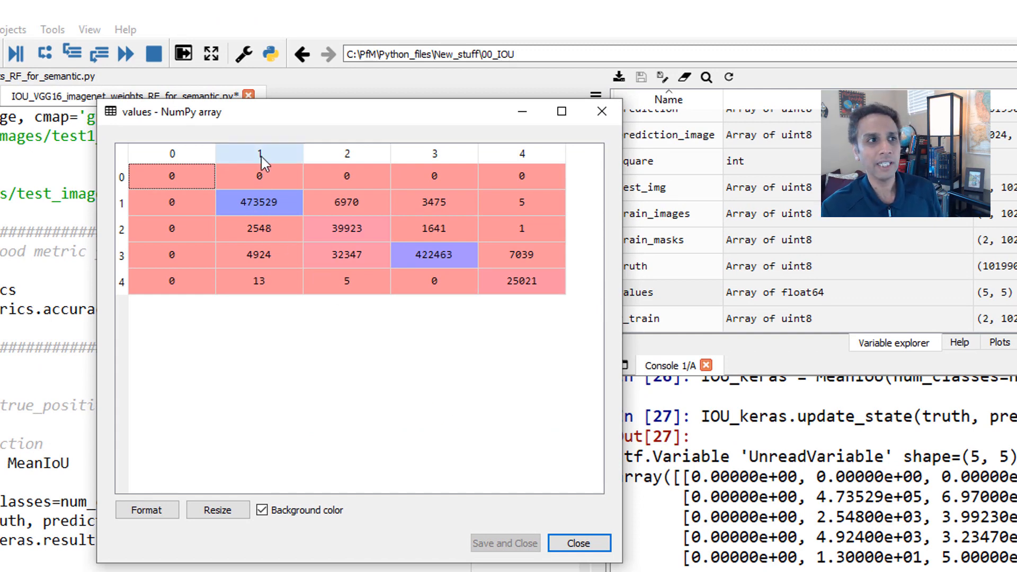
mouse_move(123, 212)
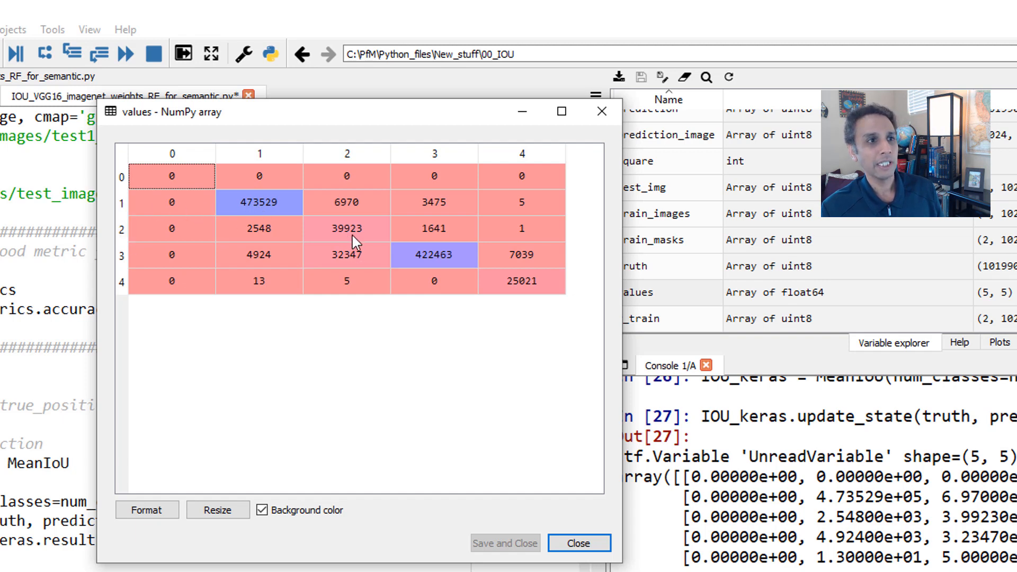
mouse_move(347, 221)
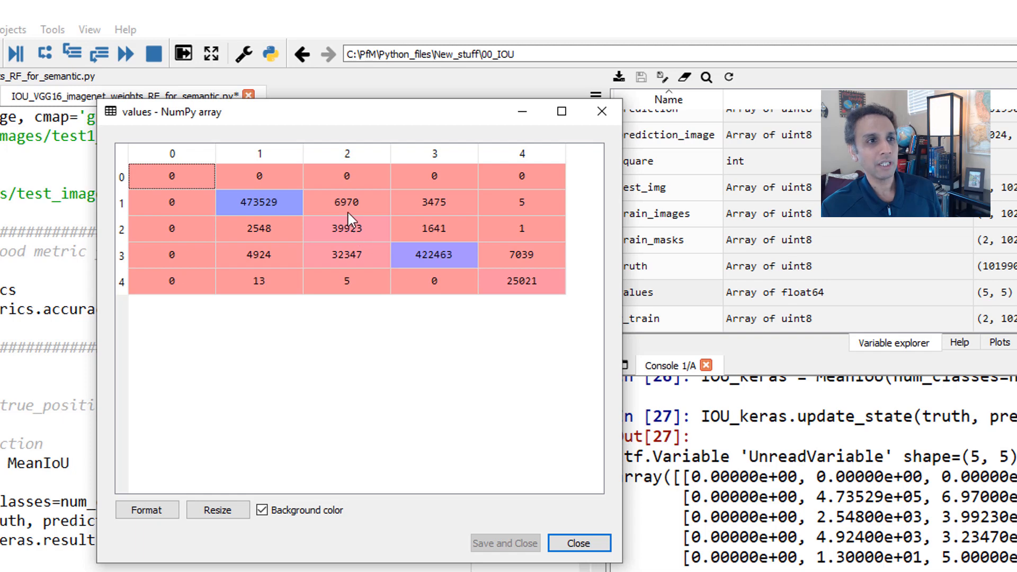
mouse_move(343, 265)
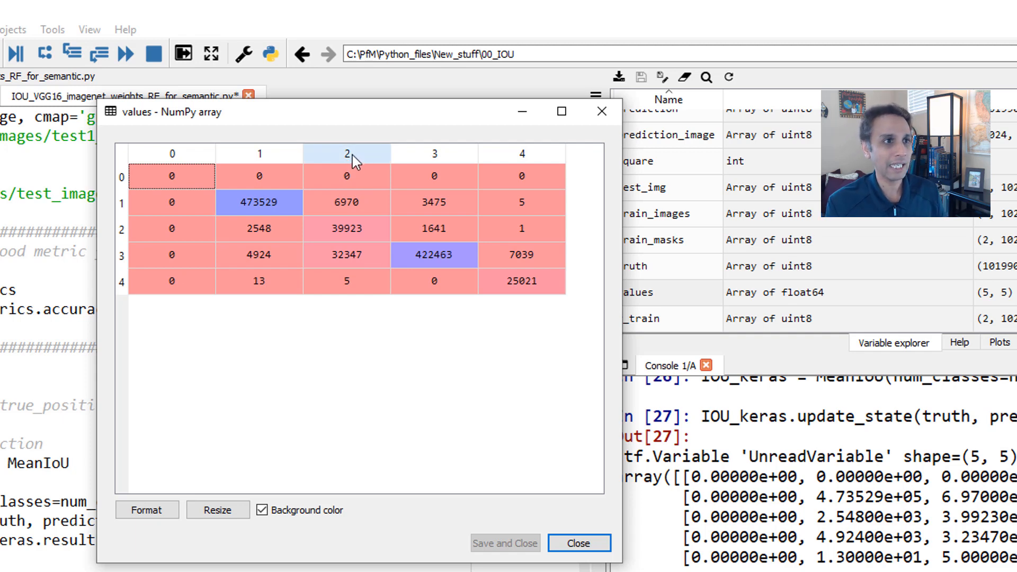
click(346, 229)
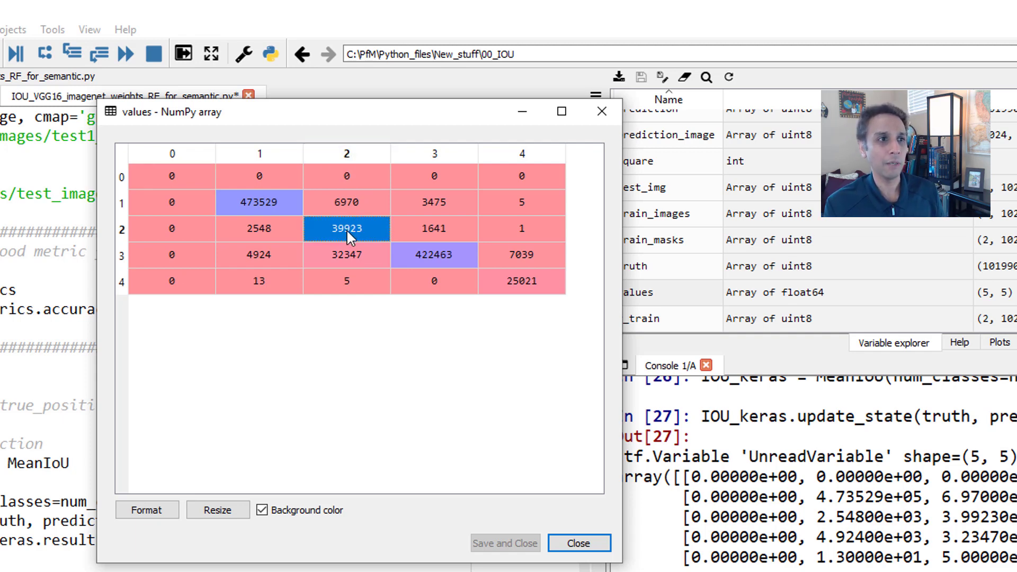
mouse_move(343, 241)
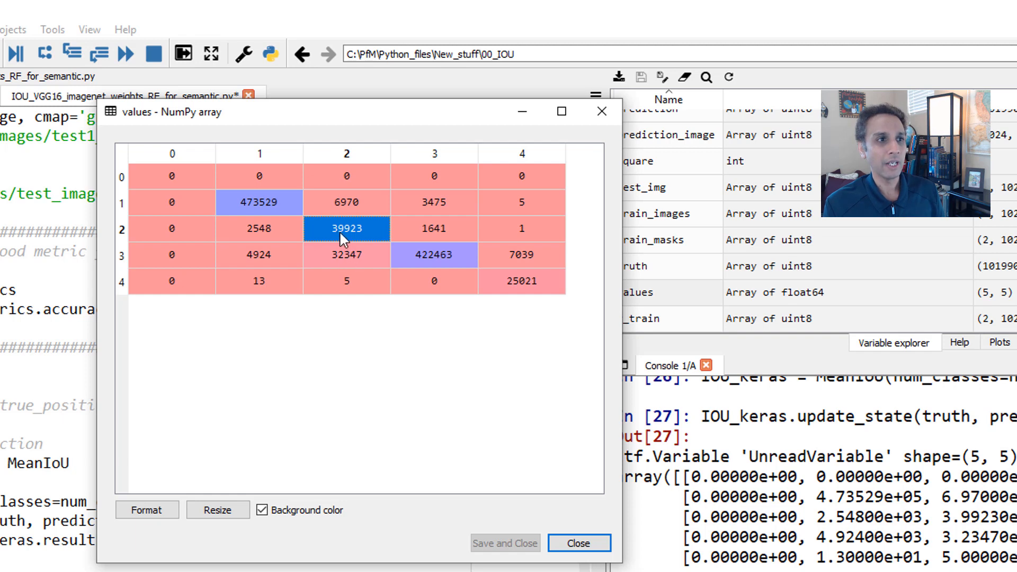
mouse_move(346, 223)
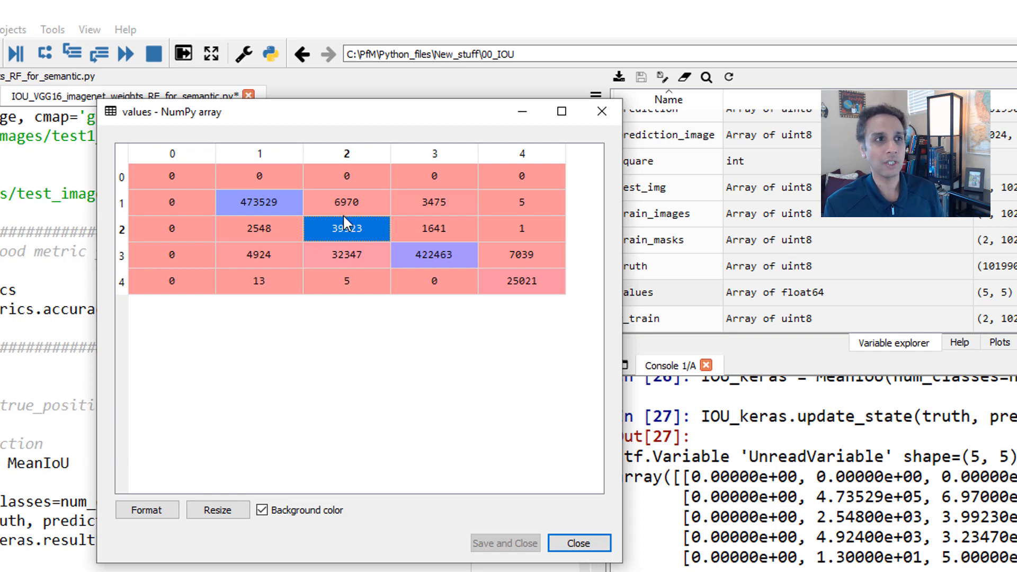
click(346, 255)
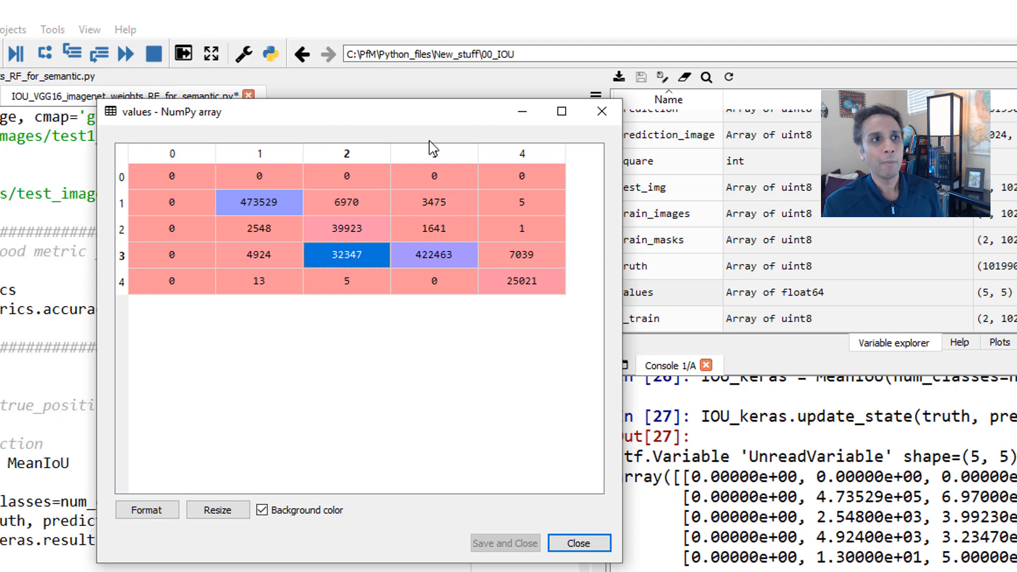
click(434, 254)
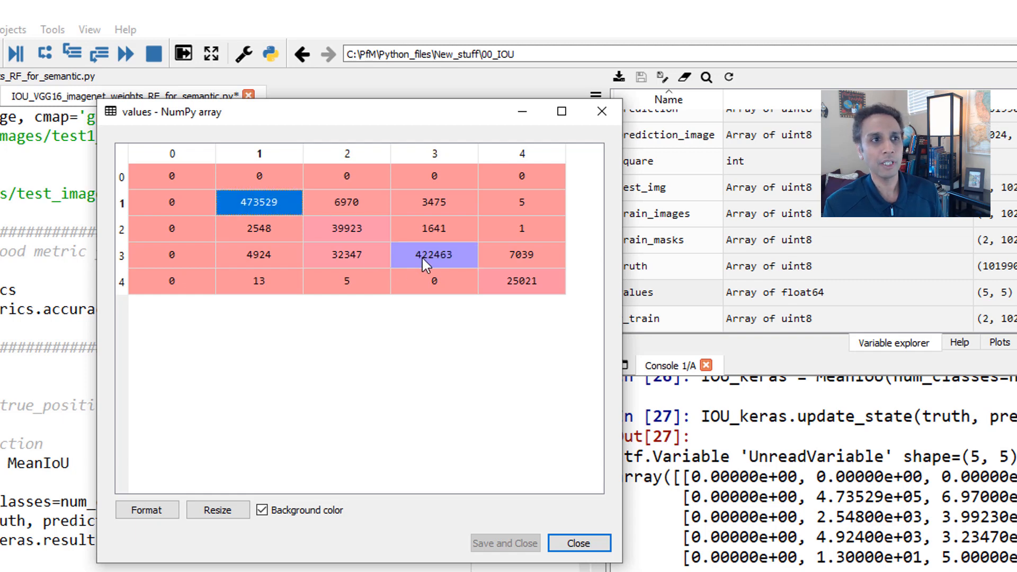
click(434, 229)
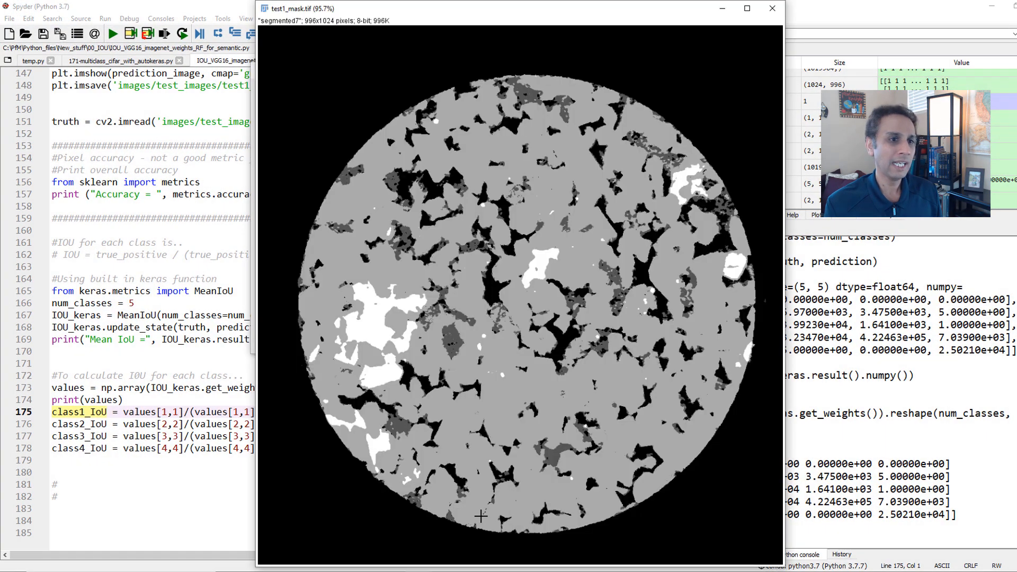
mouse_move(366, 325)
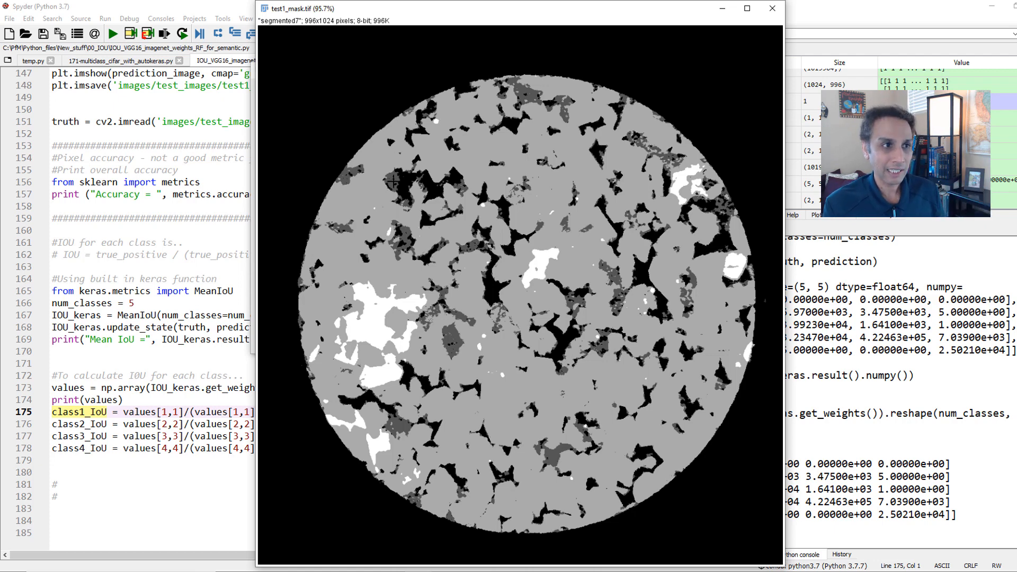
mouse_move(544, 295)
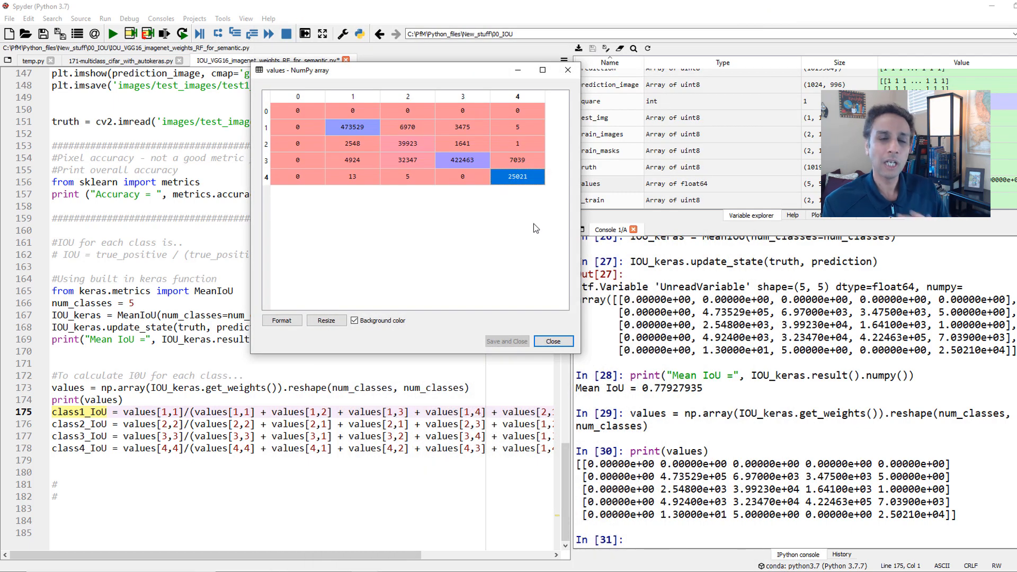
- Close the array viewer and run the class1_IoU to class4_IoU formulas
click(553, 341)
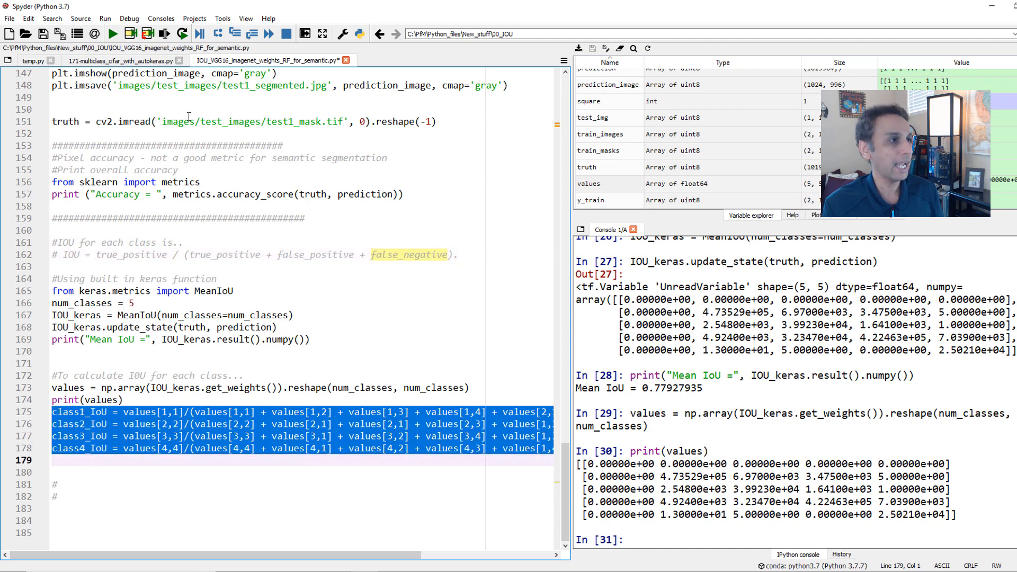
key(f9)
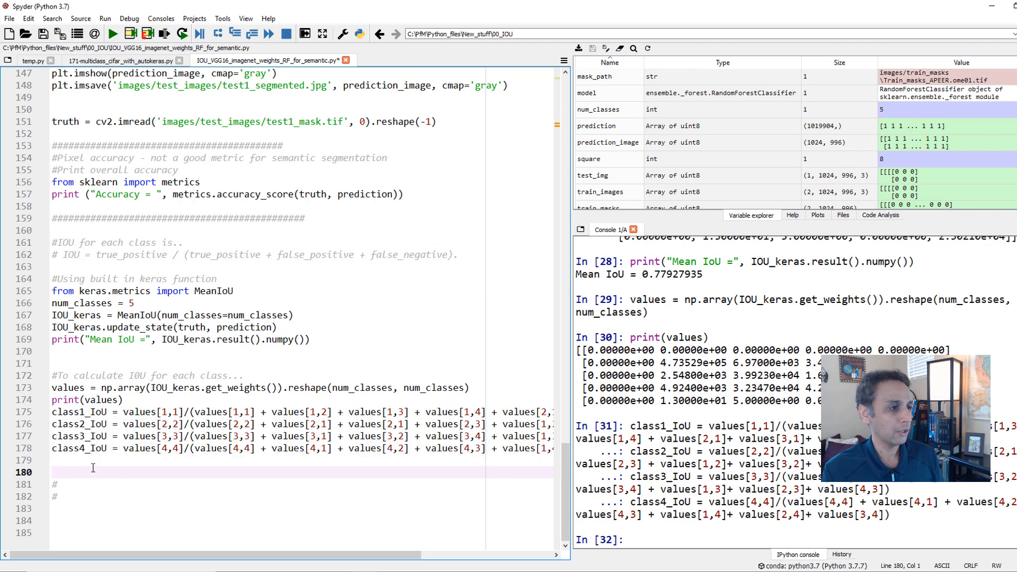
scroll(down, 3)
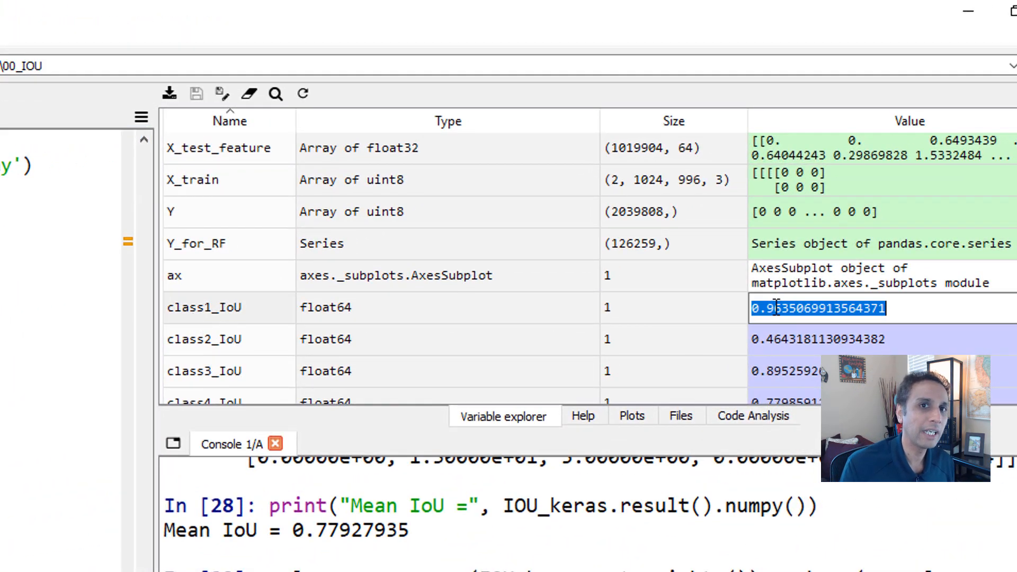
double_click(775, 309)
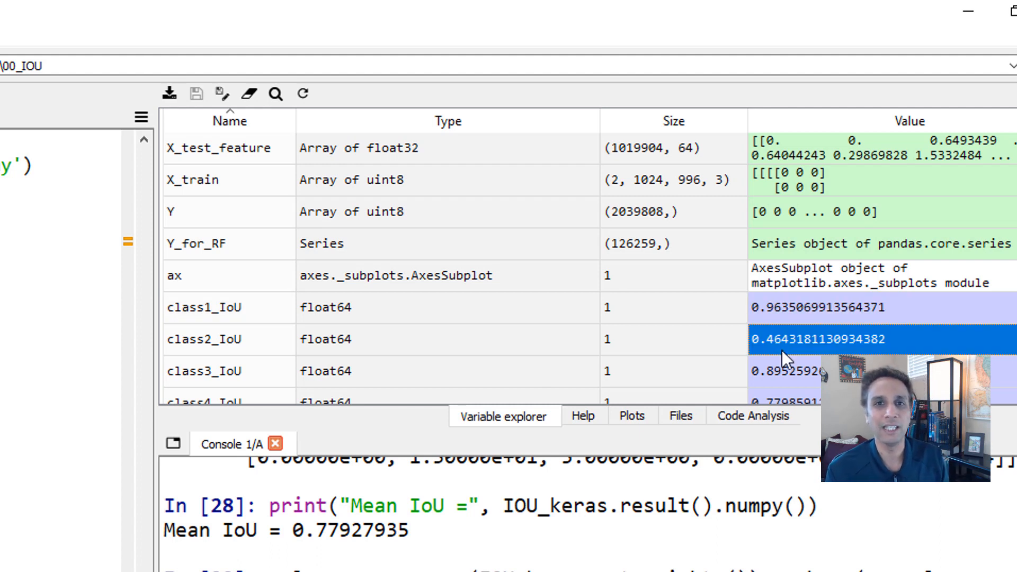
click(784, 382)
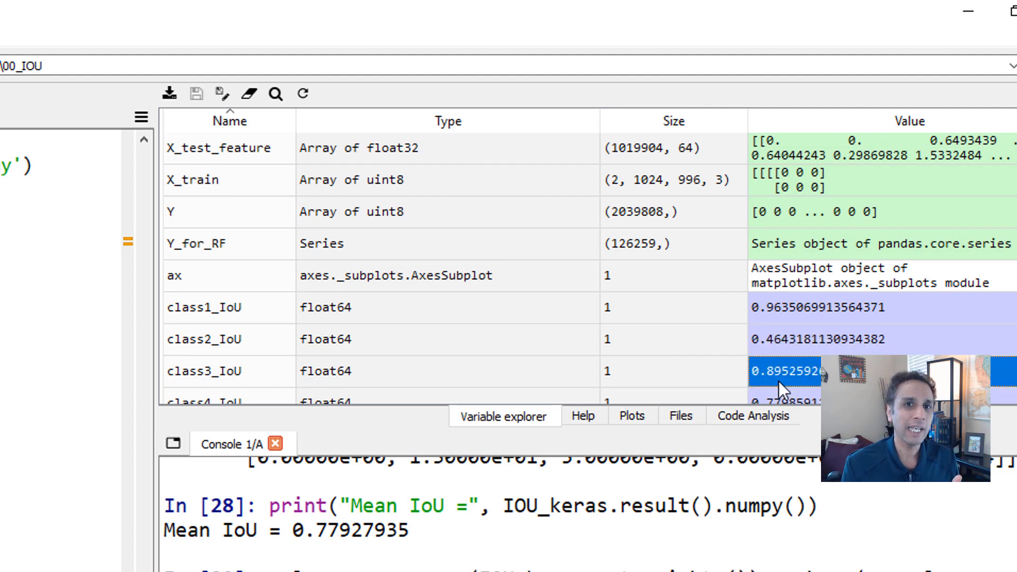
scroll(down, 3)
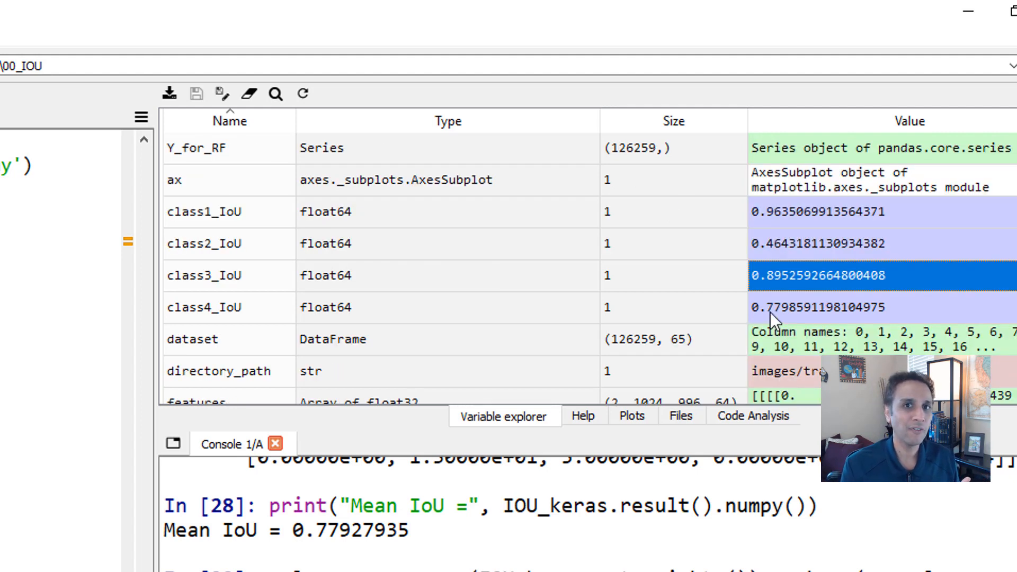
click(819, 307)
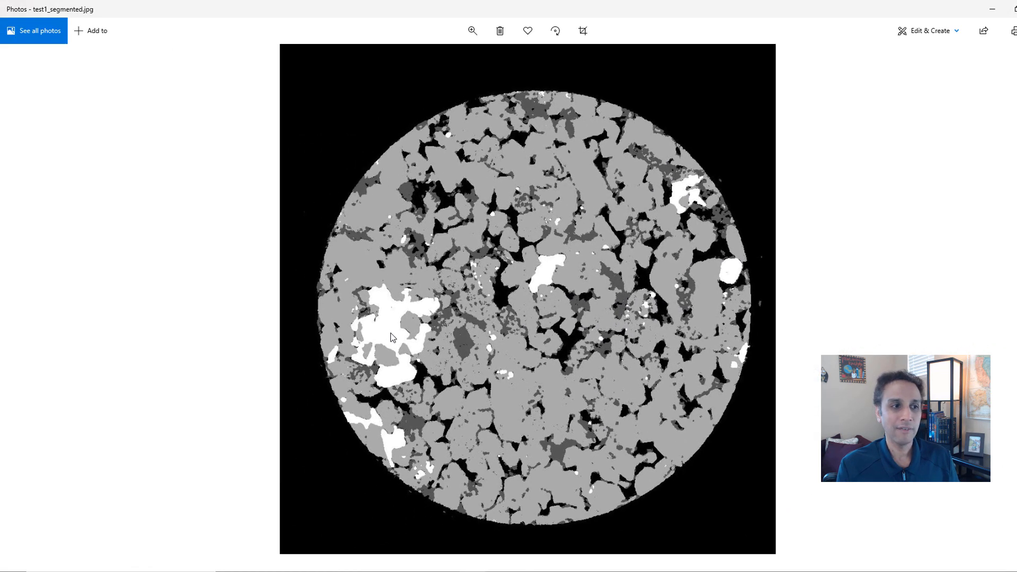
mouse_move(420, 246)
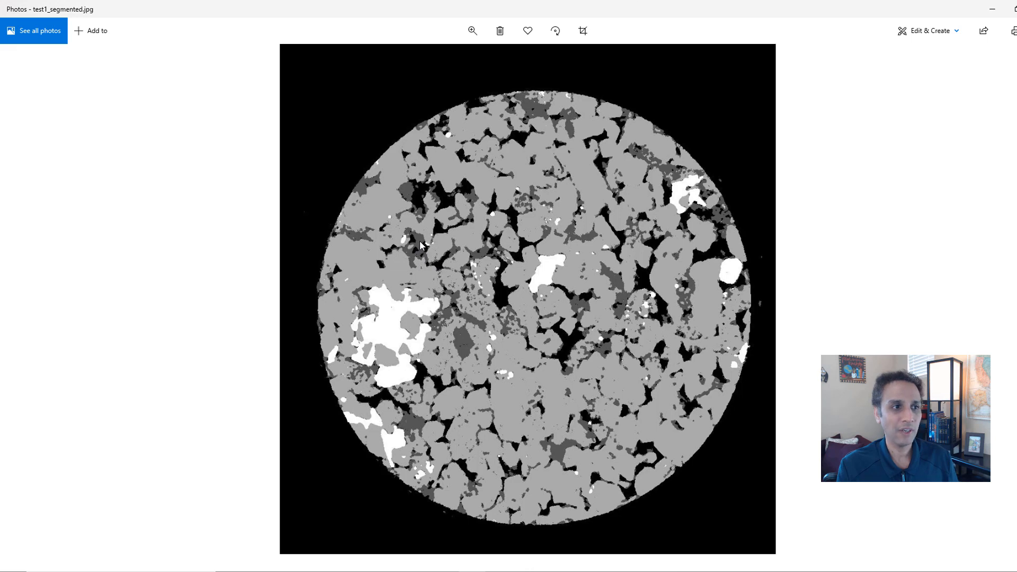
mouse_move(388, 211)
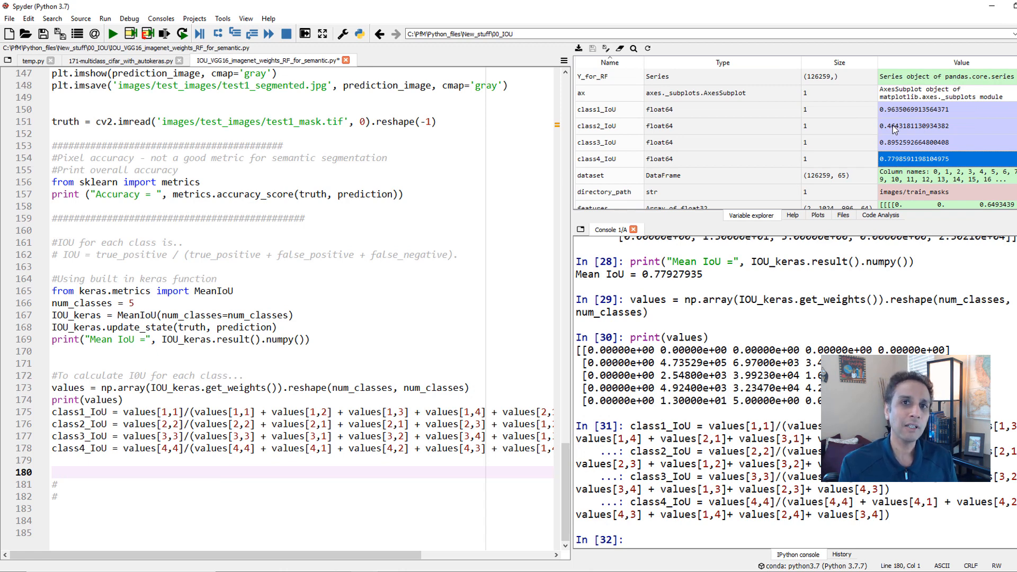
click(595, 126)
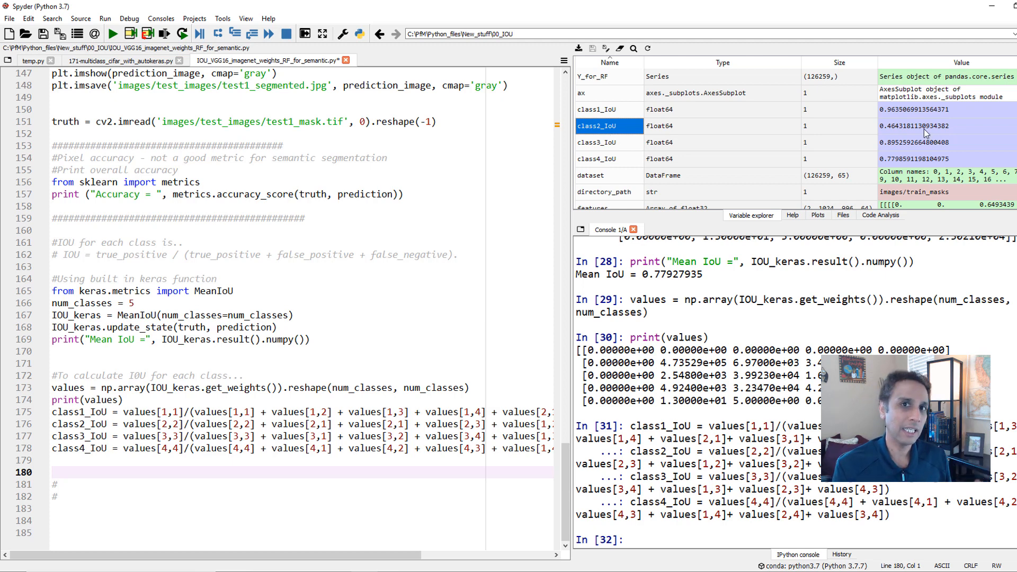
mouse_move(897, 129)
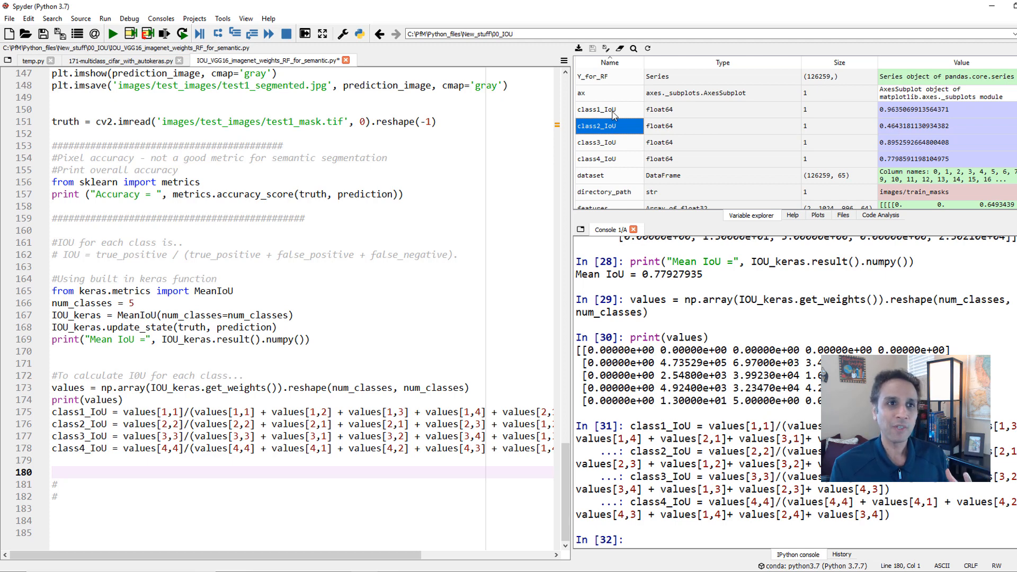
mouse_move(592, 132)
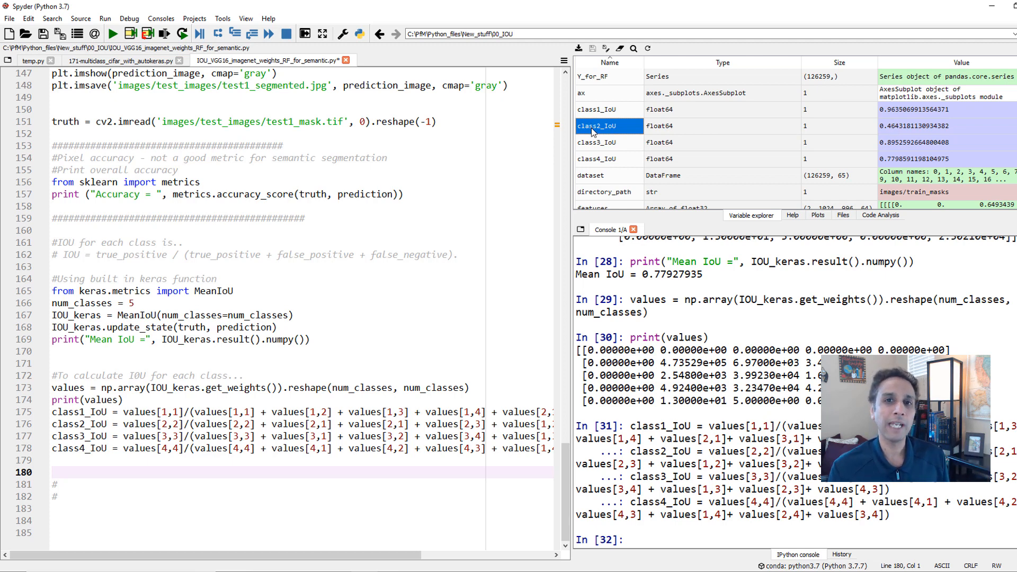